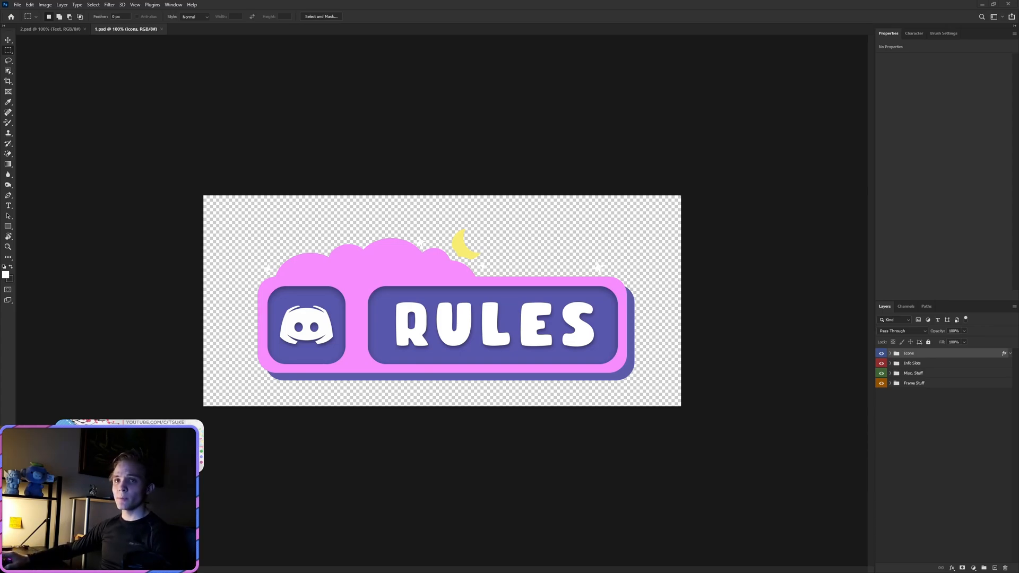
mouse_move(732, 245)
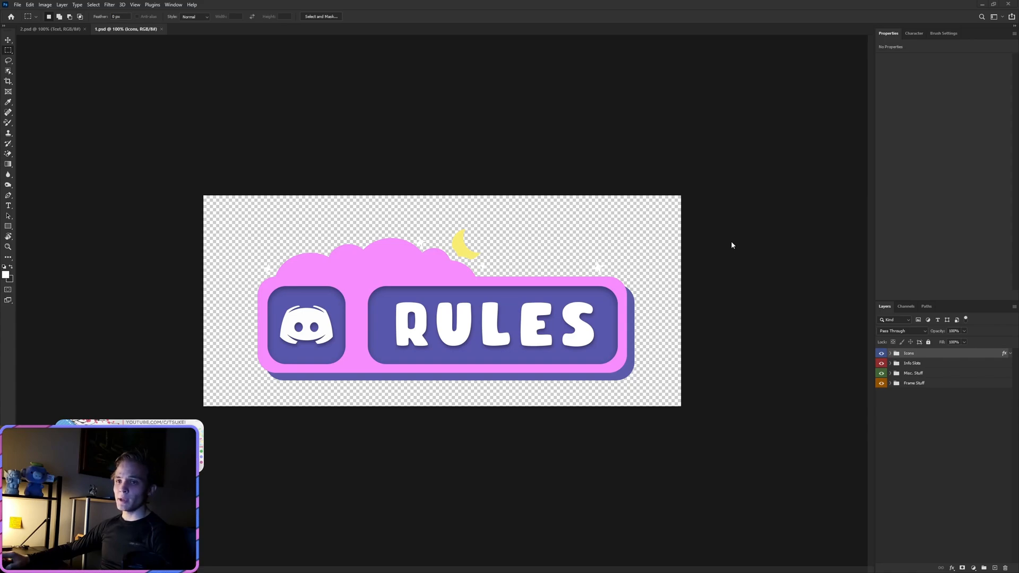
mouse_move(635, 278)
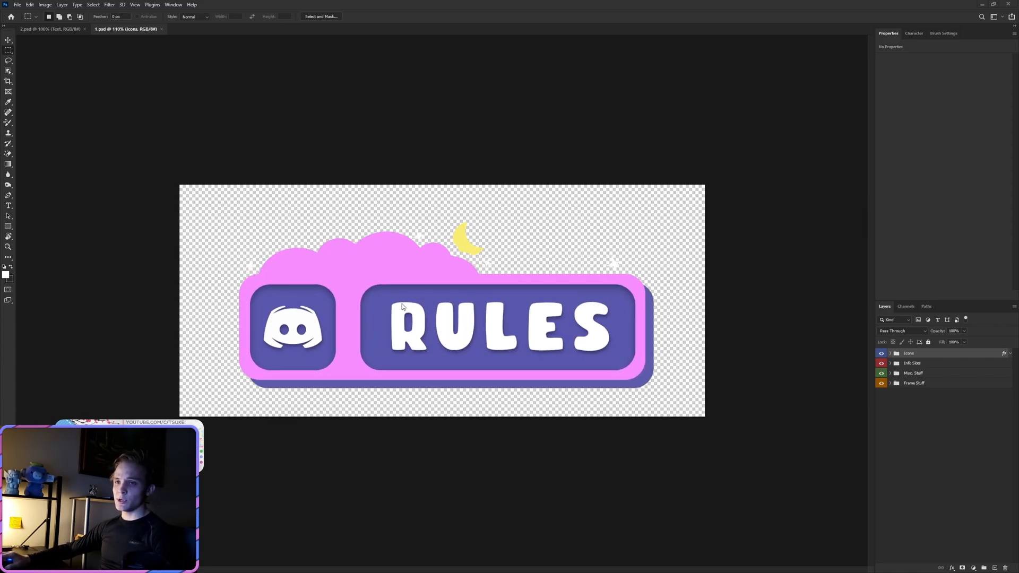
mouse_move(375, 261)
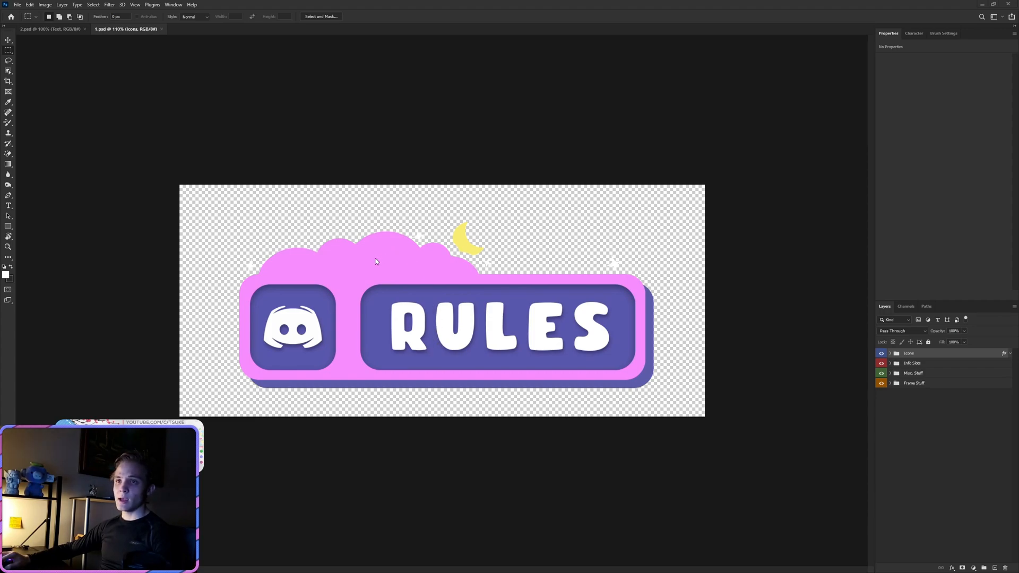
mouse_move(584, 427)
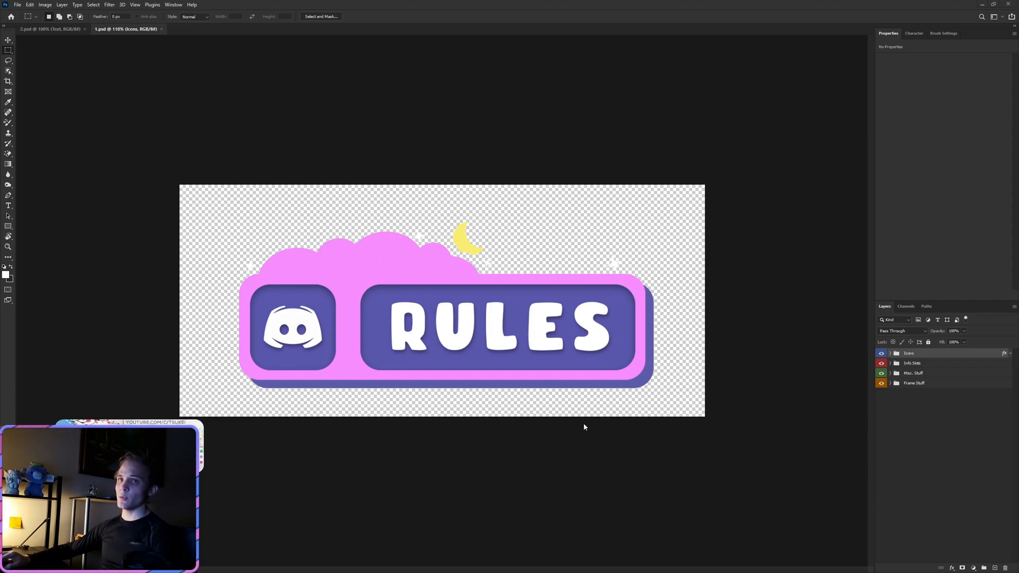
- Switch to the Move tool to work with the Frame Stuff group's layers
click(9, 40)
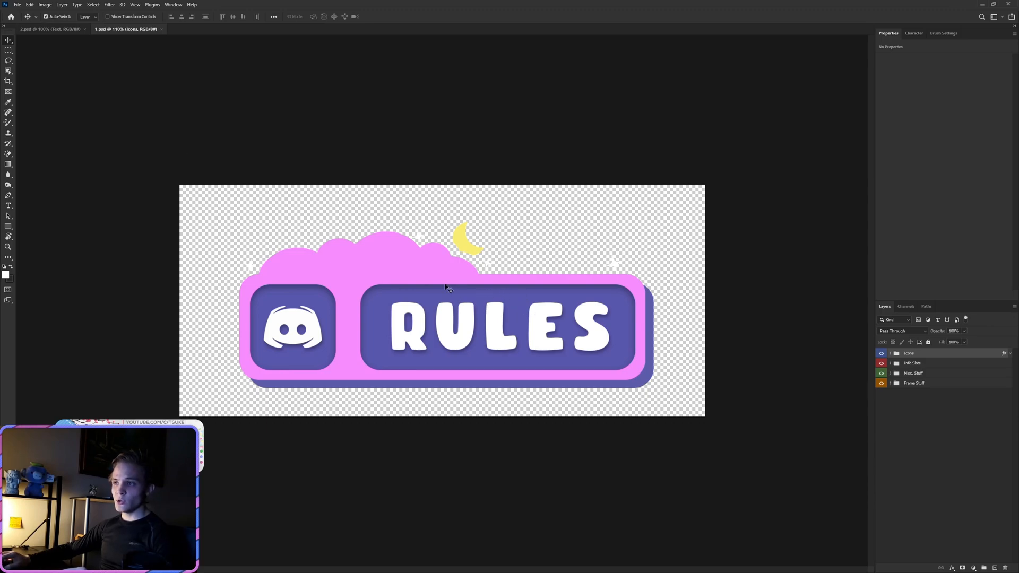
mouse_move(480, 346)
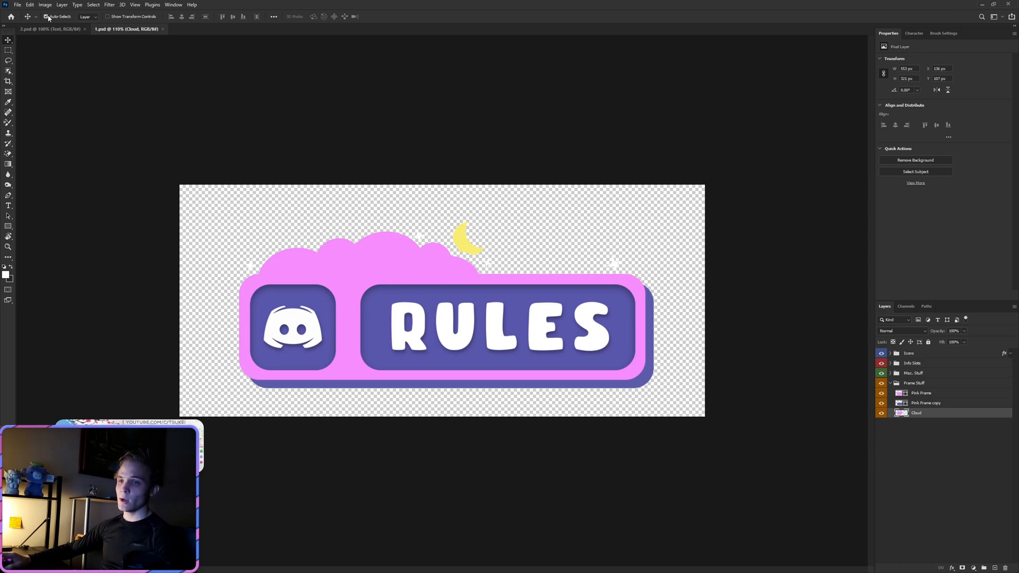
mouse_move(47, 16)
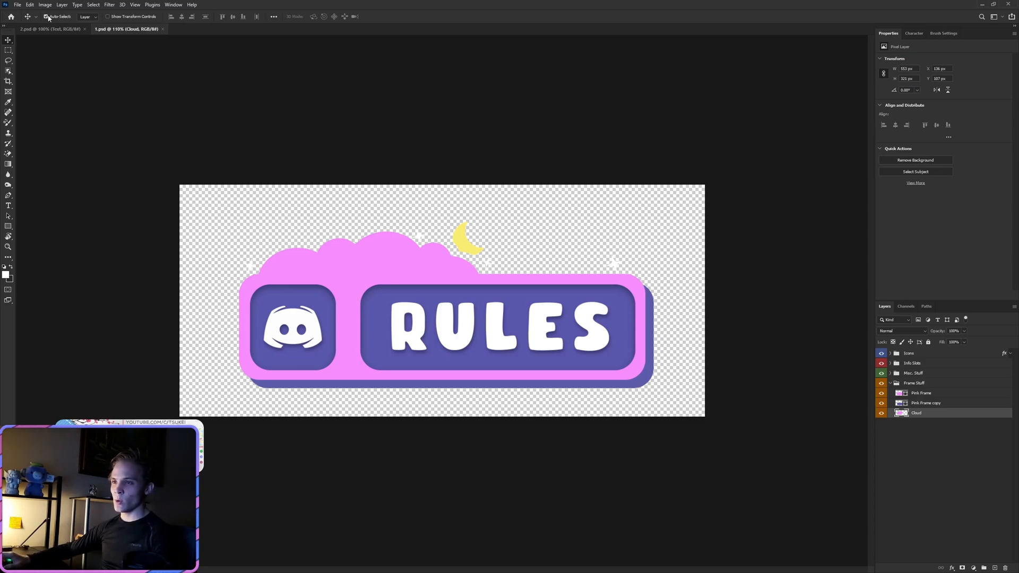
mouse_move(504, 260)
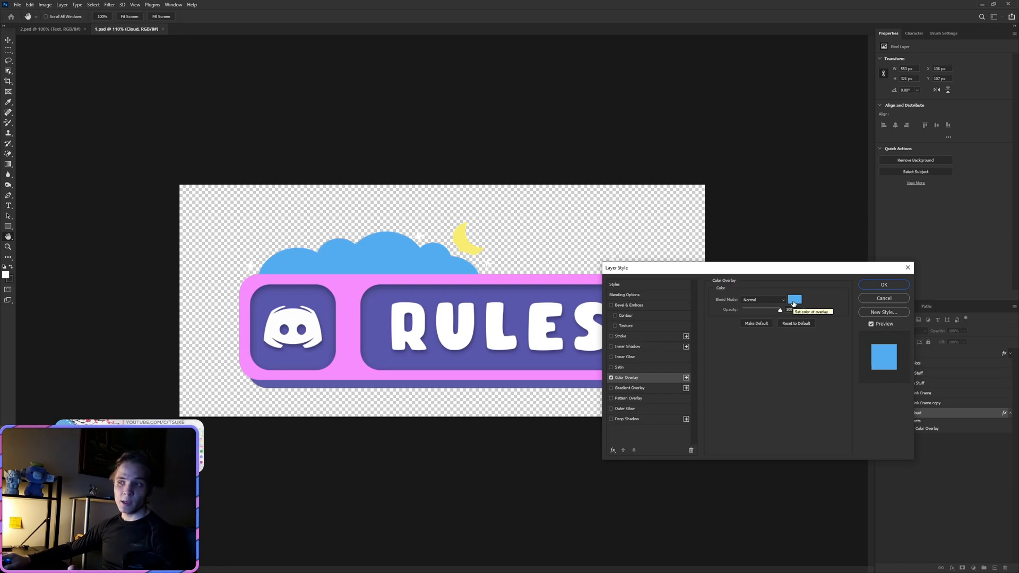
- Confirm the light blue Color Overlay on the Cloud layer and sample that blue
click(883, 285)
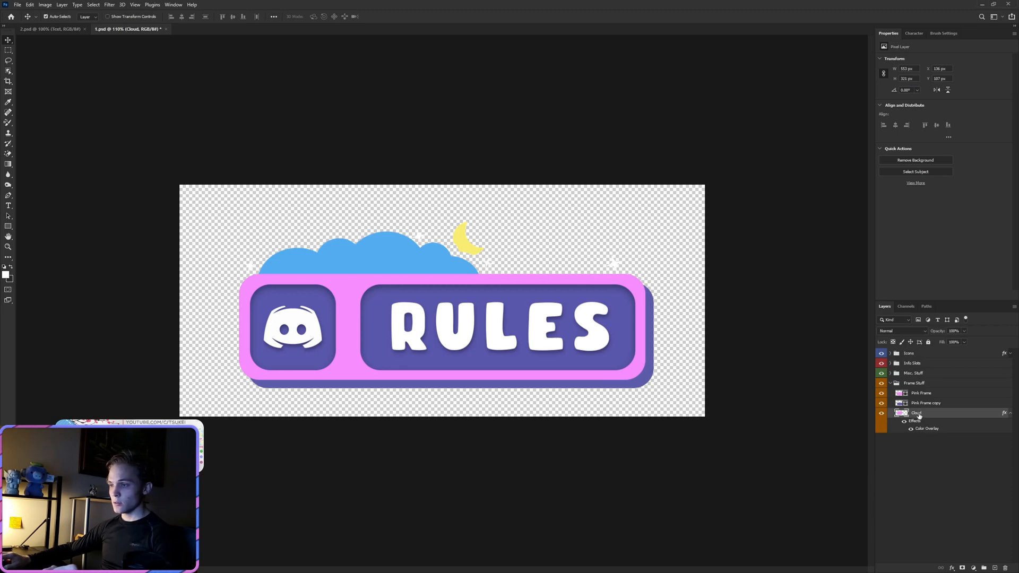
click(903, 421)
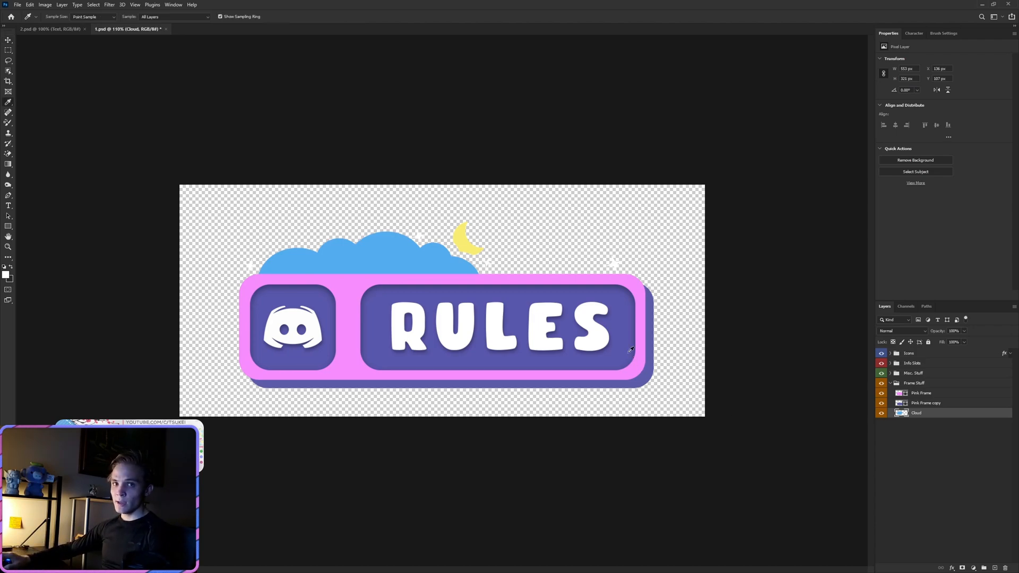
mouse_move(391, 246)
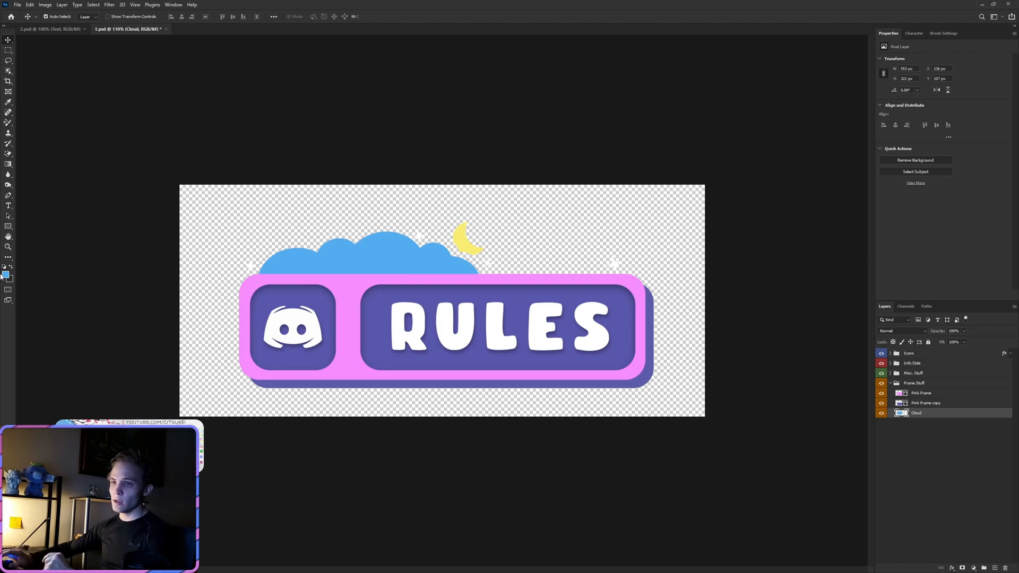
- Fill the Pink Frame layer with the sampled light blue, then select Pink Frame copy
click(921, 392)
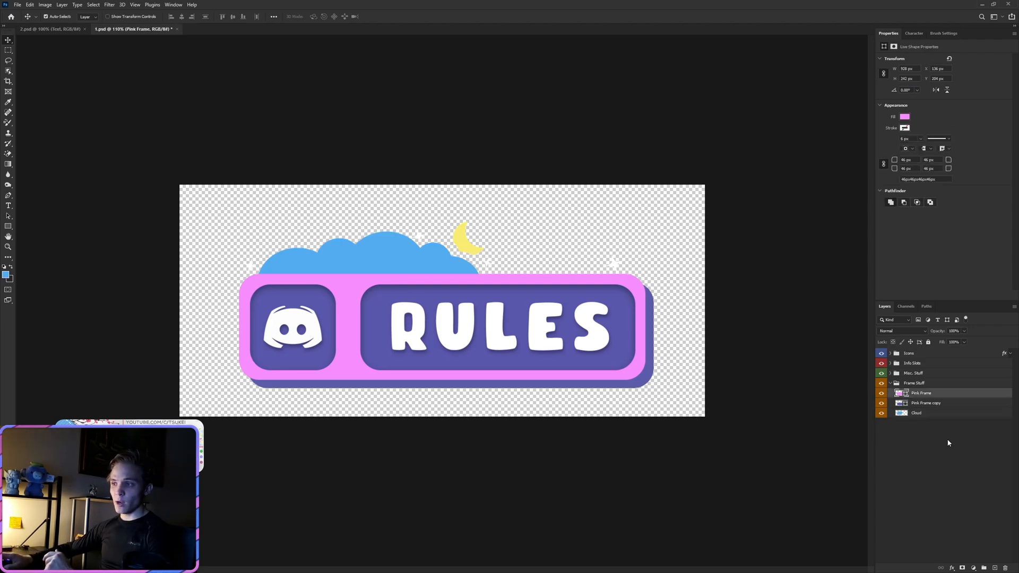
mouse_move(28, 63)
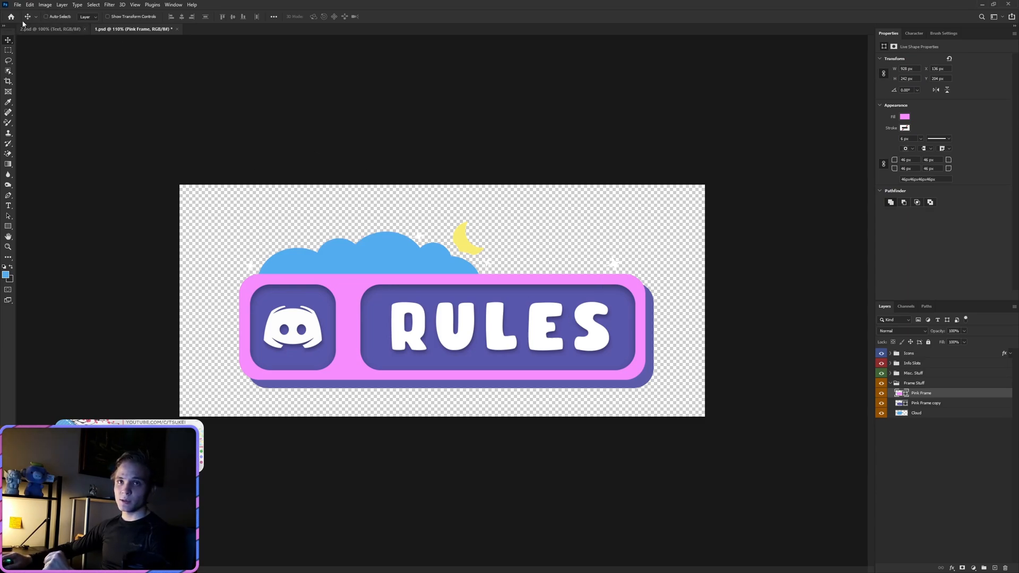
mouse_move(728, 229)
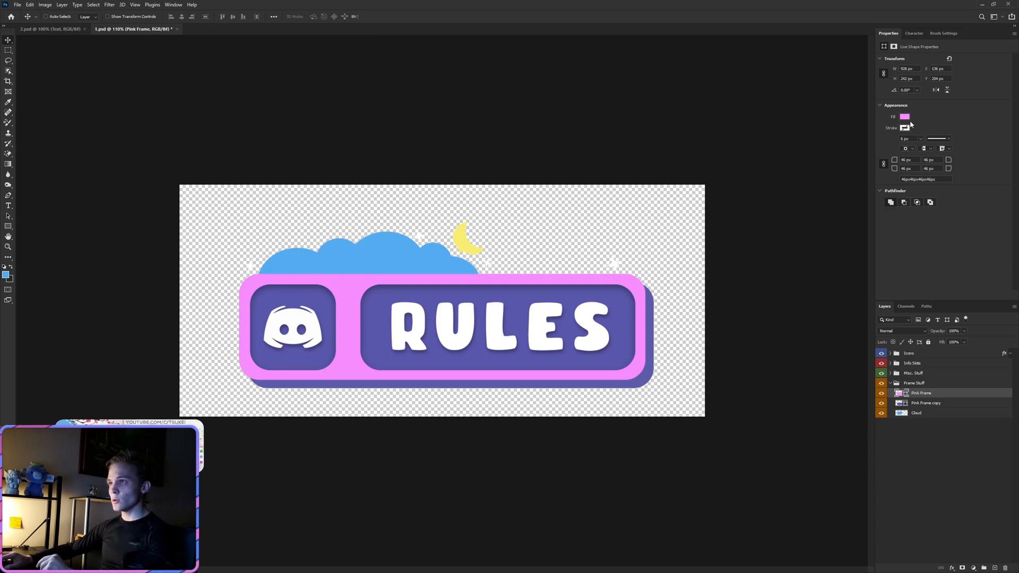
mouse_move(884, 39)
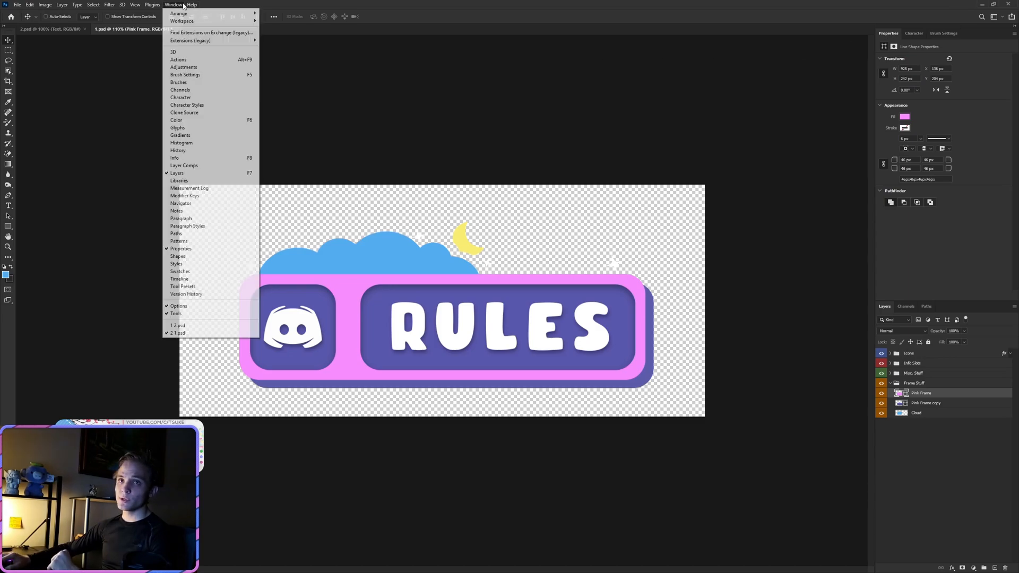
mouse_move(192, 234)
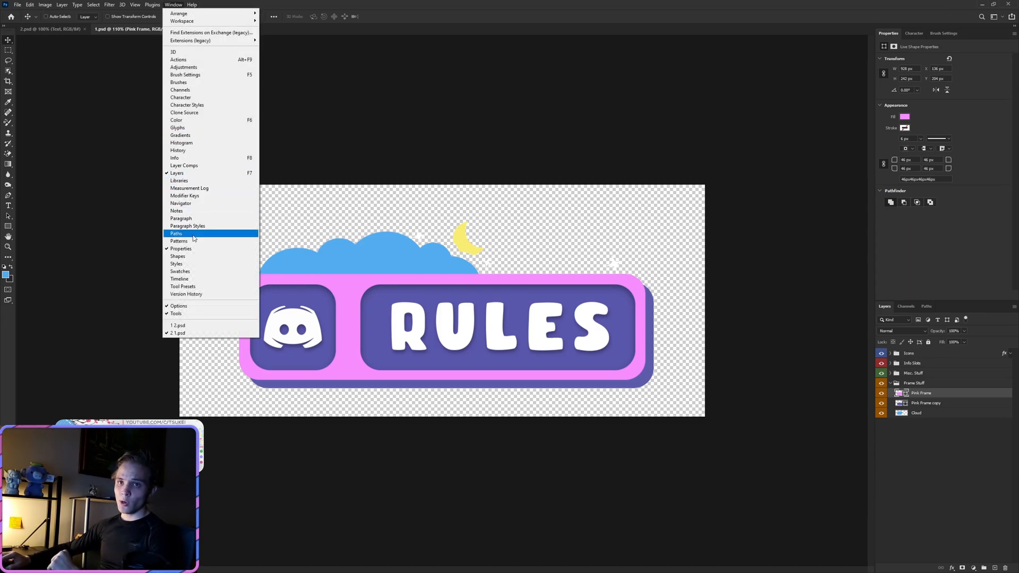
mouse_move(180, 248)
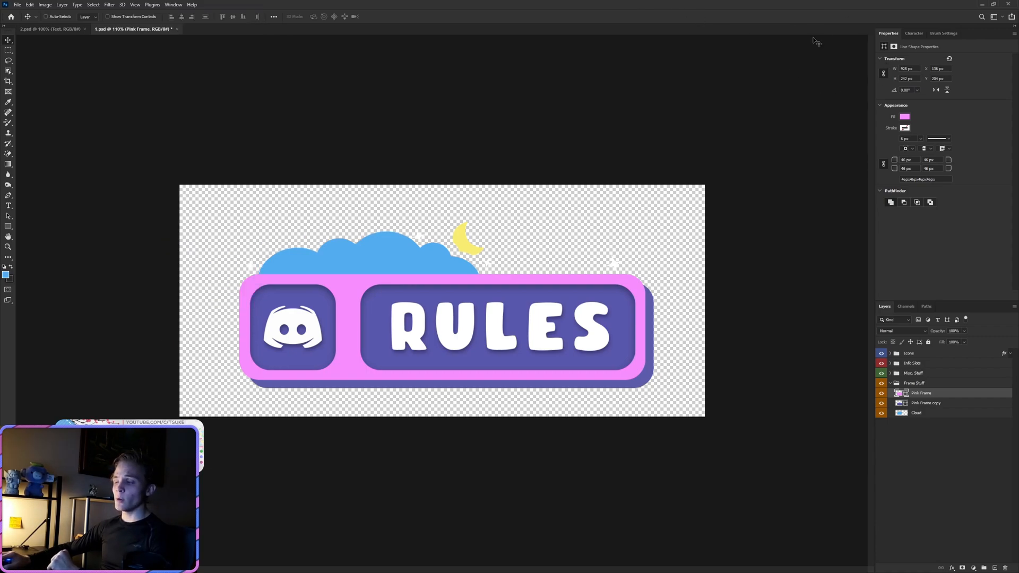
mouse_move(839, 52)
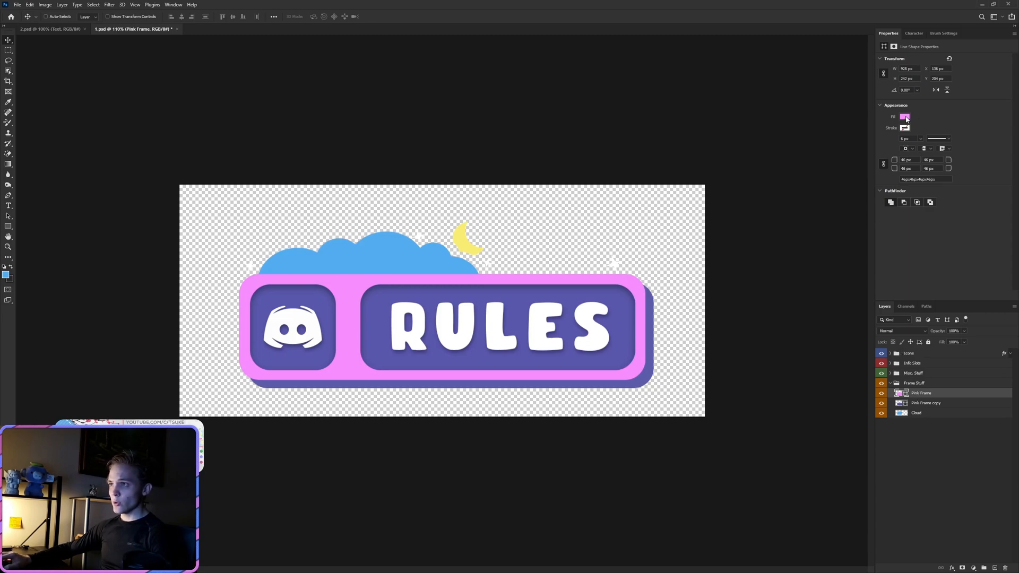
click(905, 116)
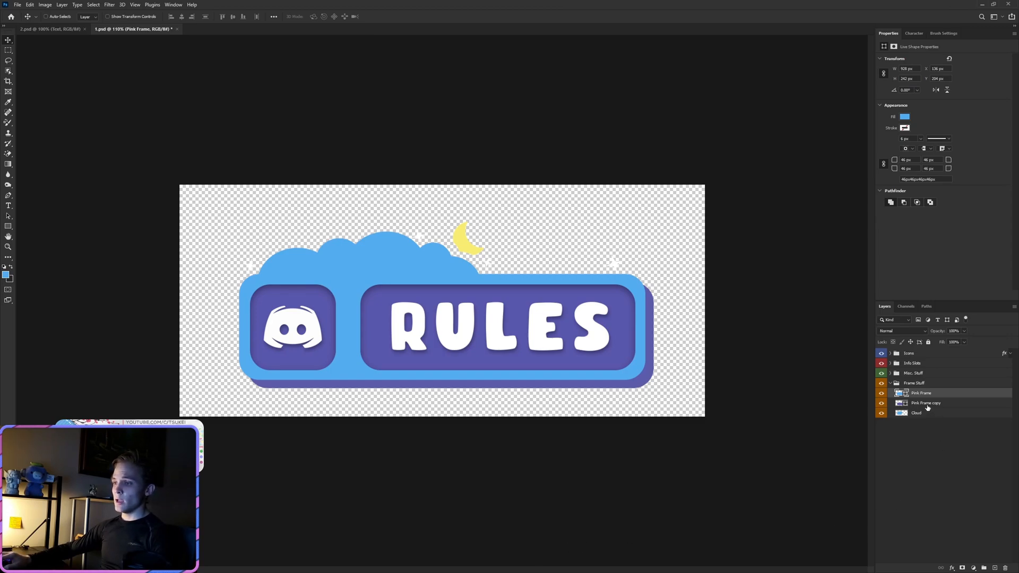
click(925, 403)
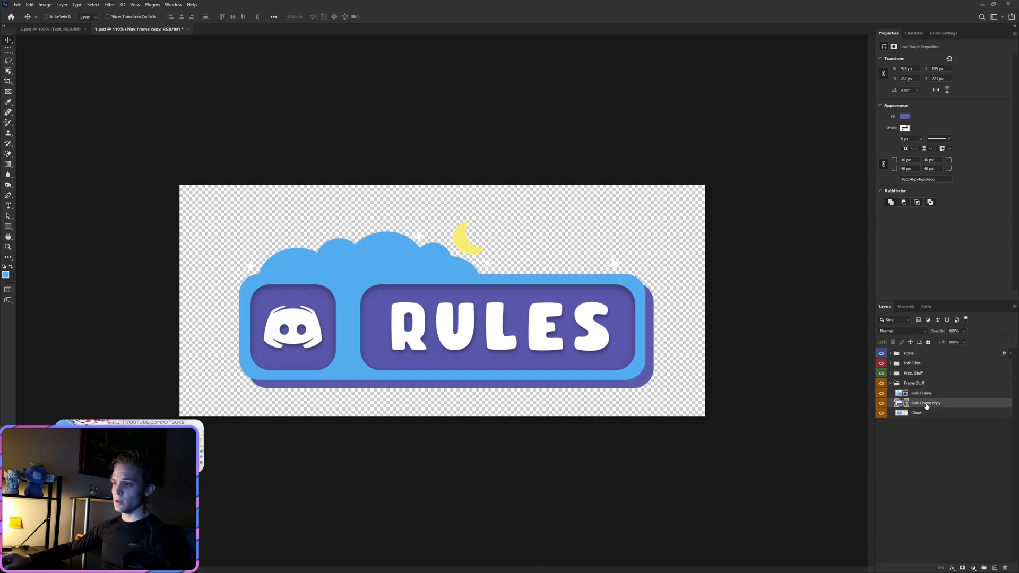
mouse_move(926, 403)
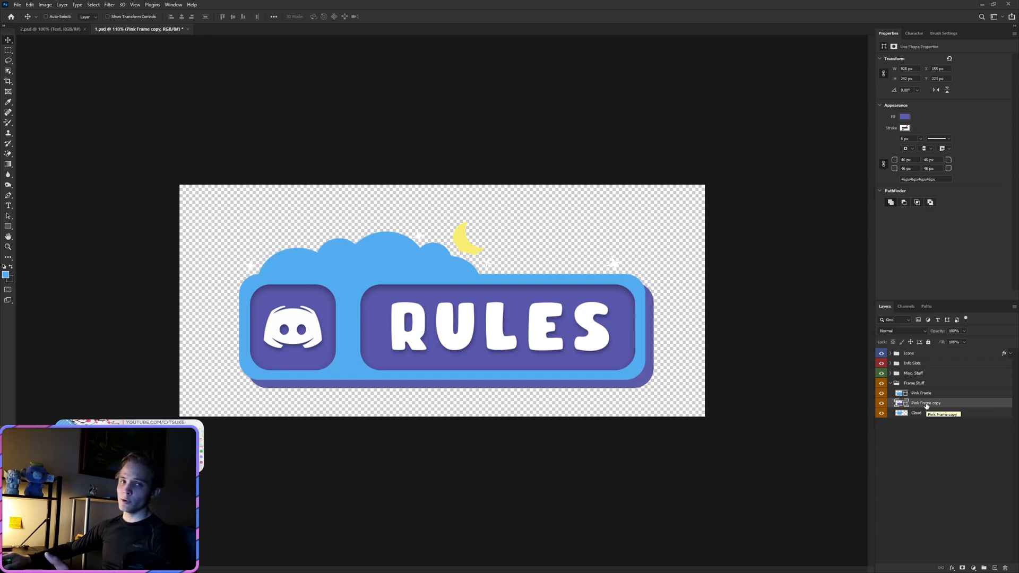
- Fill the frame shadow and the RULES text box with coral orange
click(904, 116)
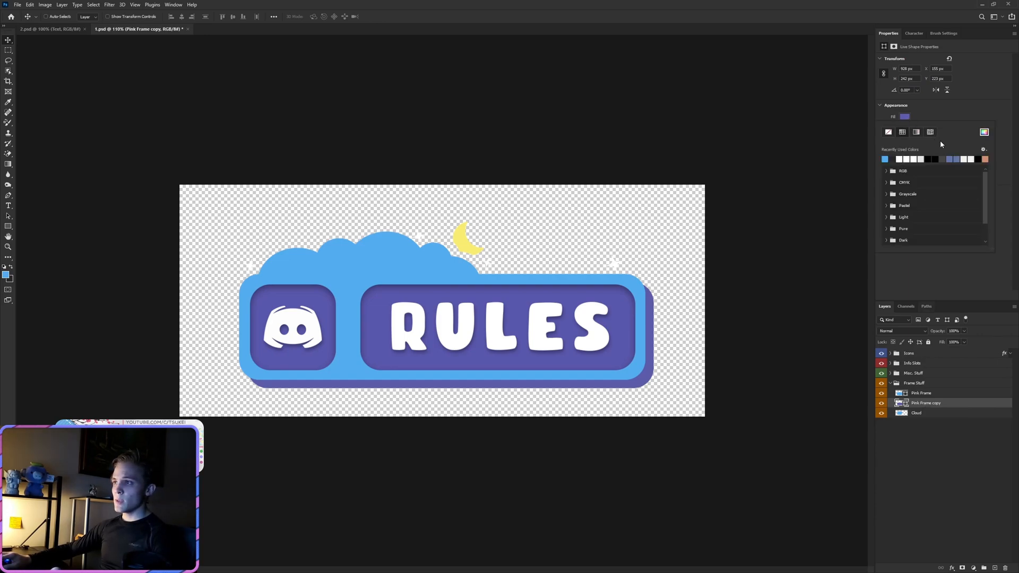
click(904, 116)
text(e97658)
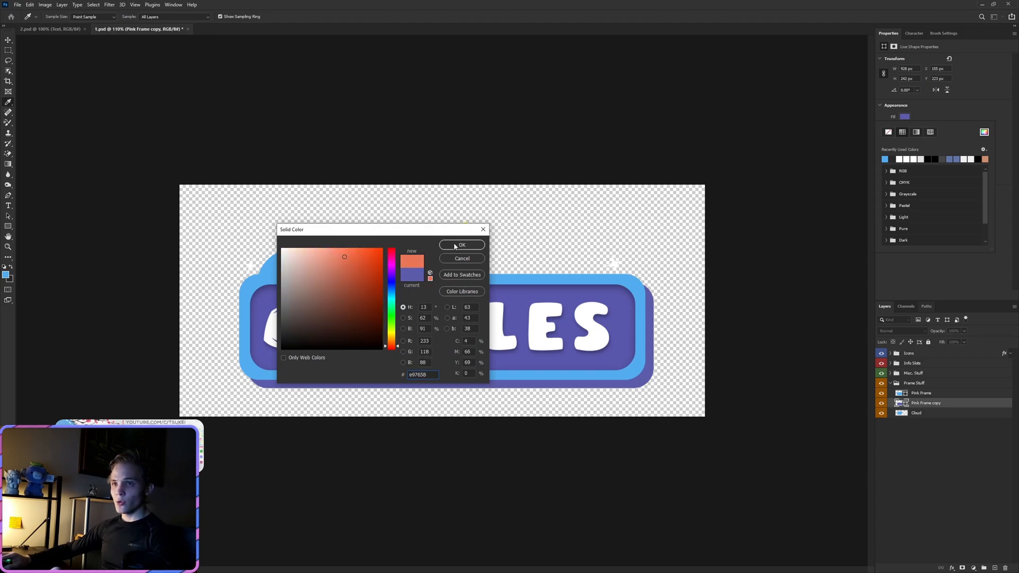
click(461, 244)
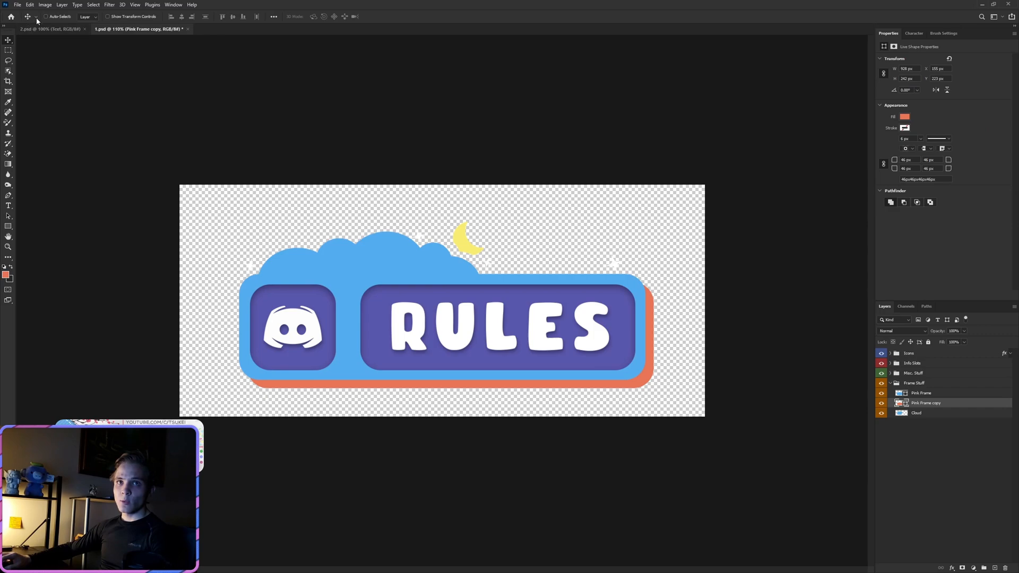
mouse_move(310, 309)
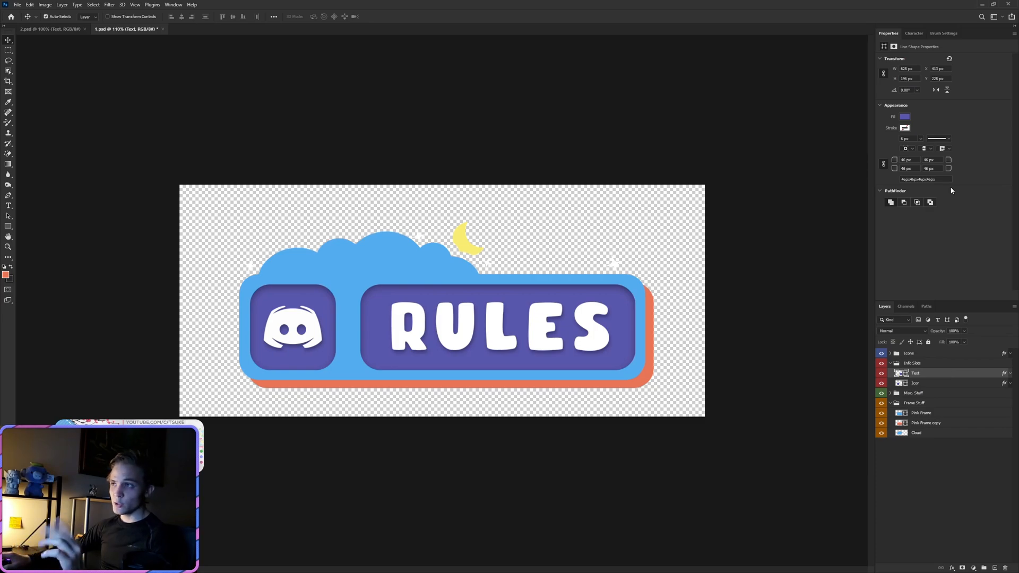
click(904, 116)
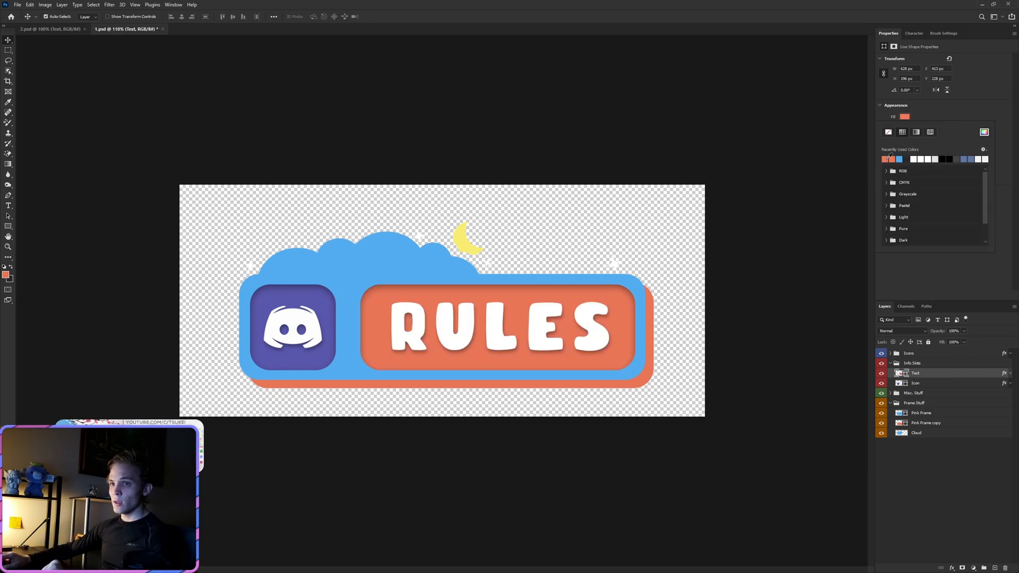
- Select the Icon shape layer and bring up its fill colour choices
click(916, 382)
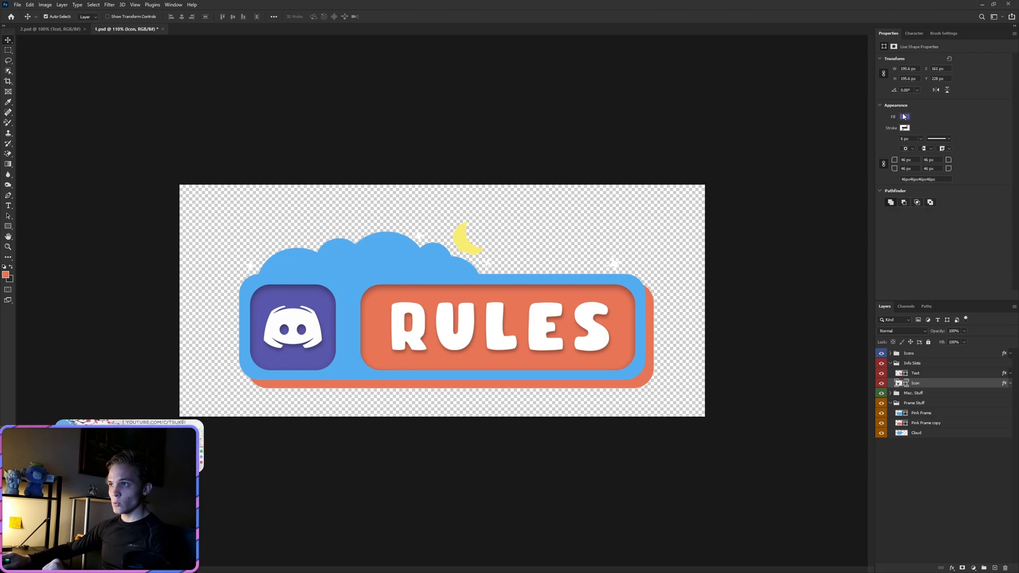
click(904, 116)
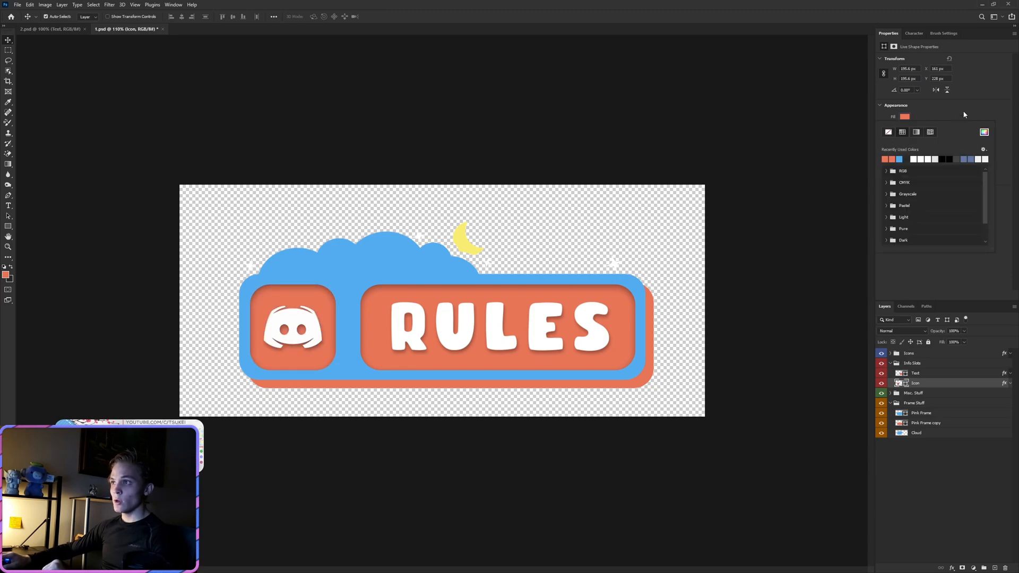
click(8, 206)
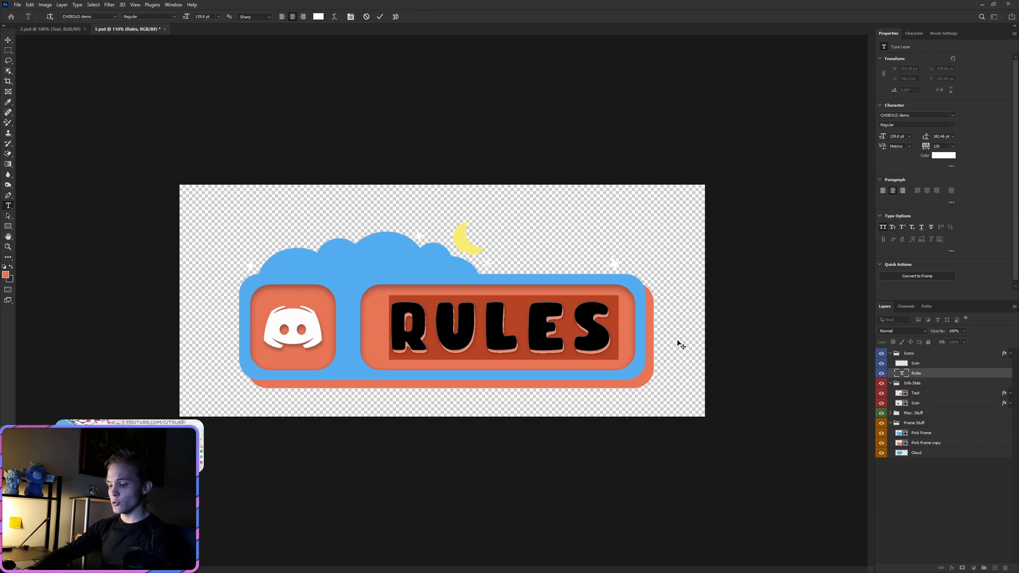
- Retype the banner word as INFO and select the Discord logo layer in Icons
text(WELCOME)
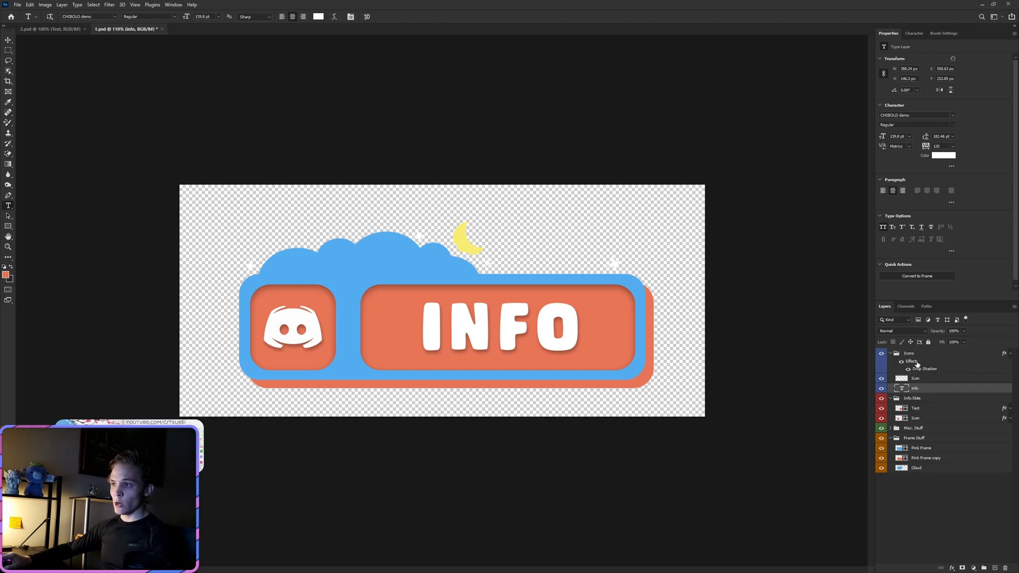
click(909, 353)
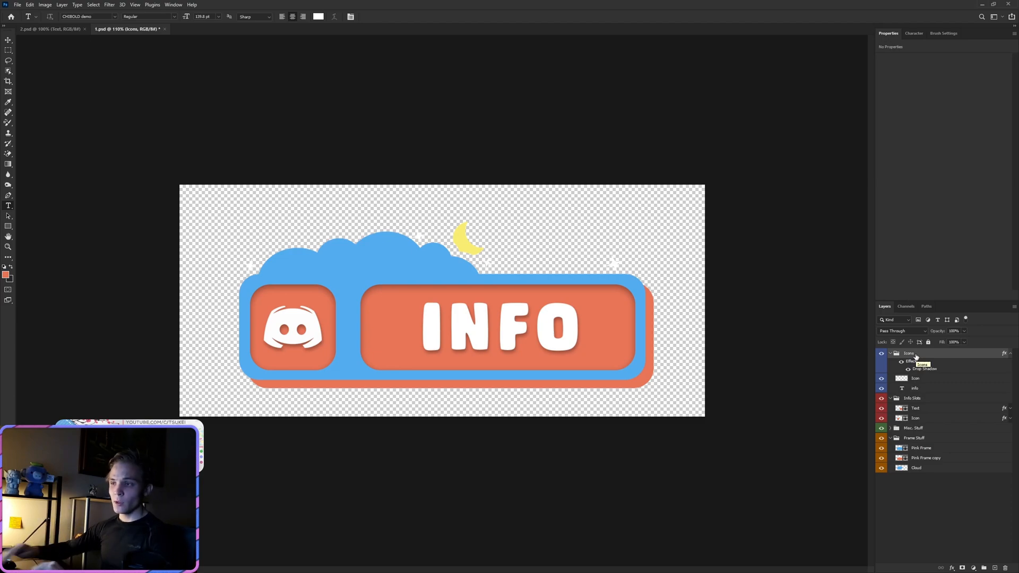
click(915, 379)
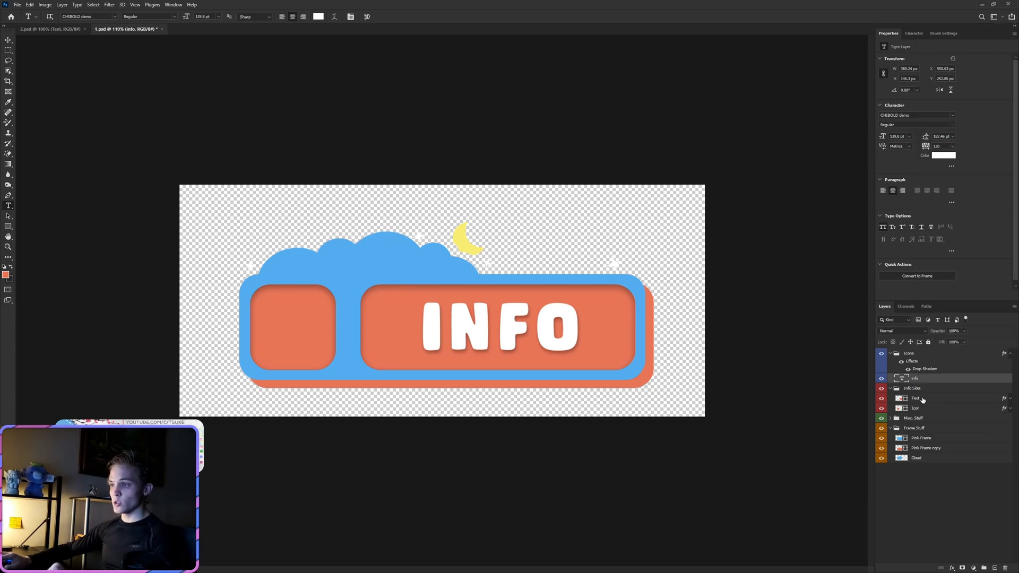
- Copy the Text shape's inner shadow style, draw a top-left rectangle, and paste the style onto it
click(895, 398)
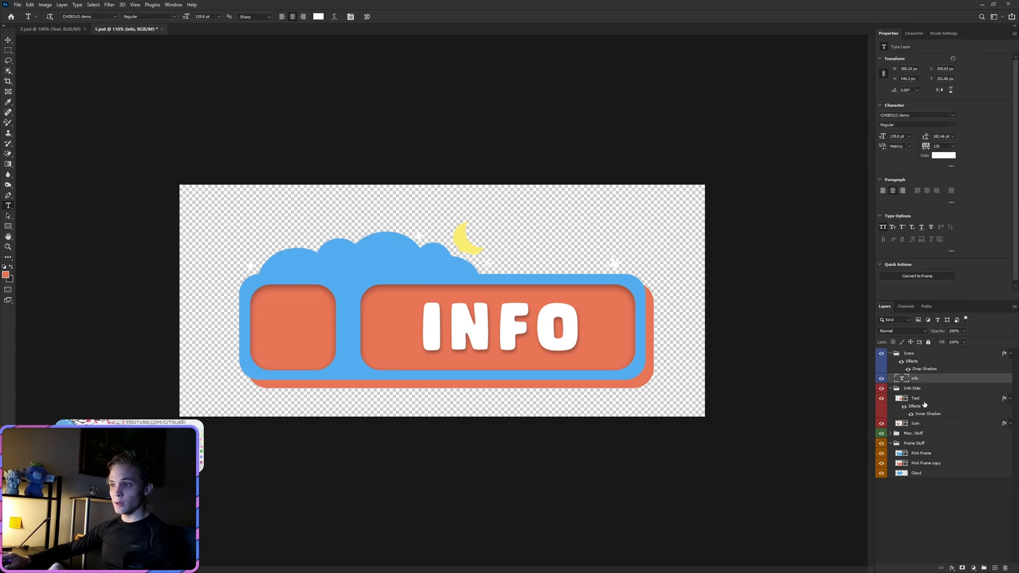
right_click(917, 397)
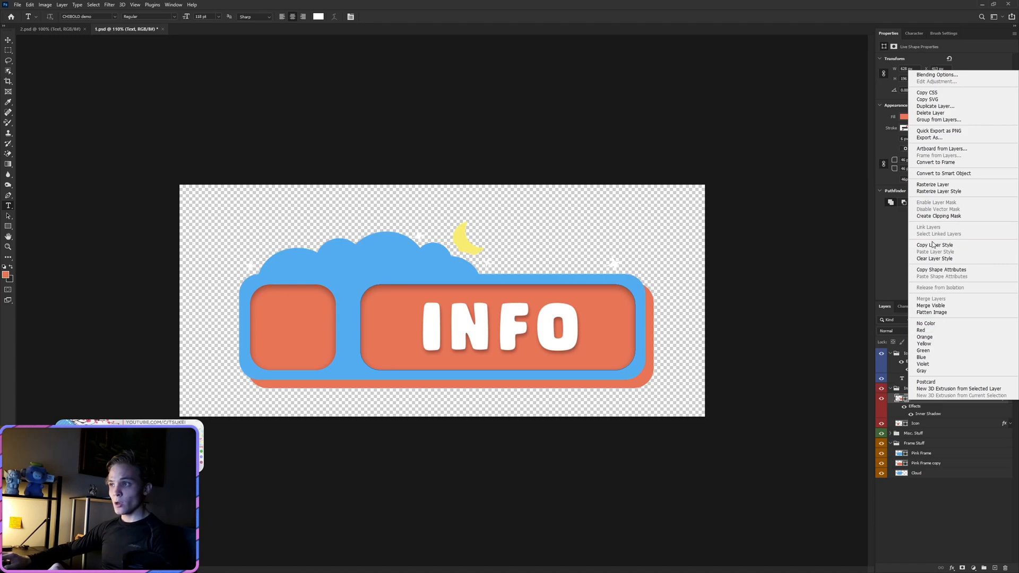
click(931, 185)
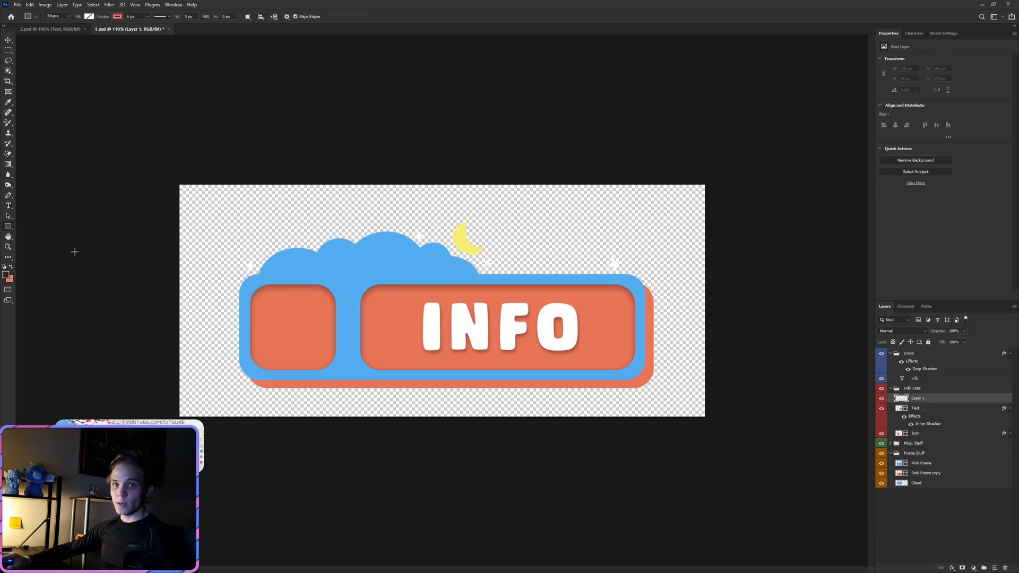
drag(184, 213, 274, 232)
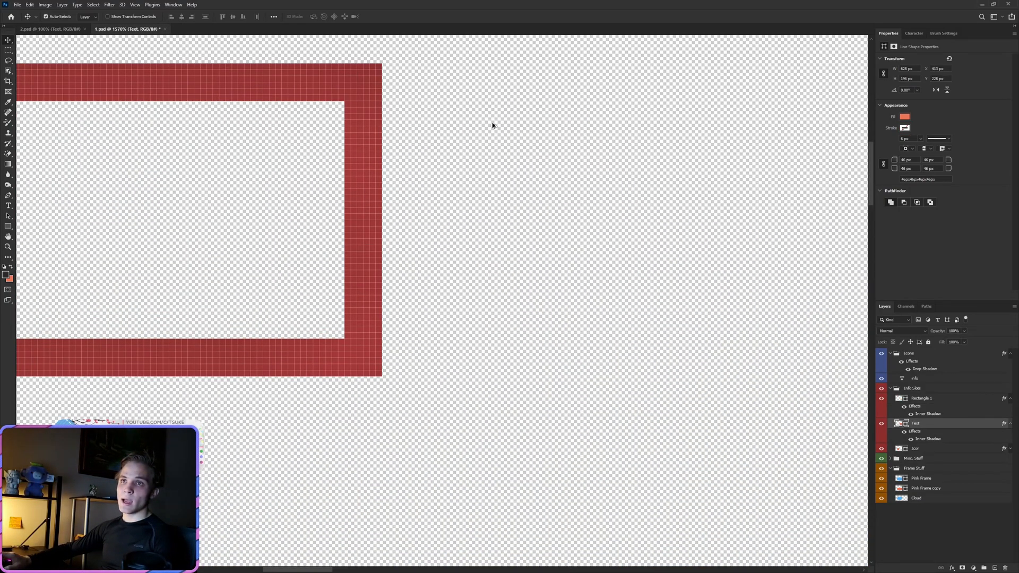
click(916, 423)
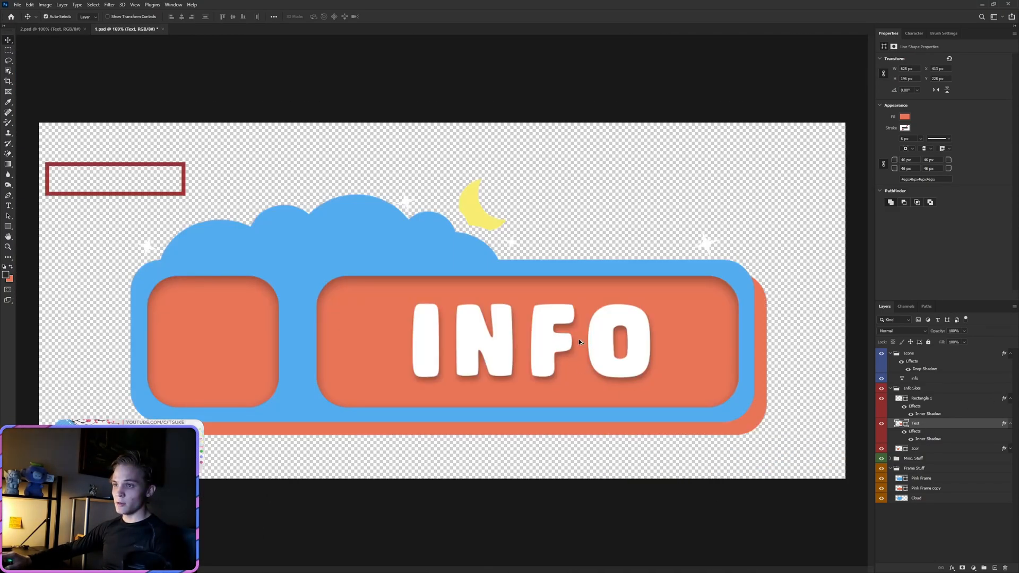
mouse_move(564, 297)
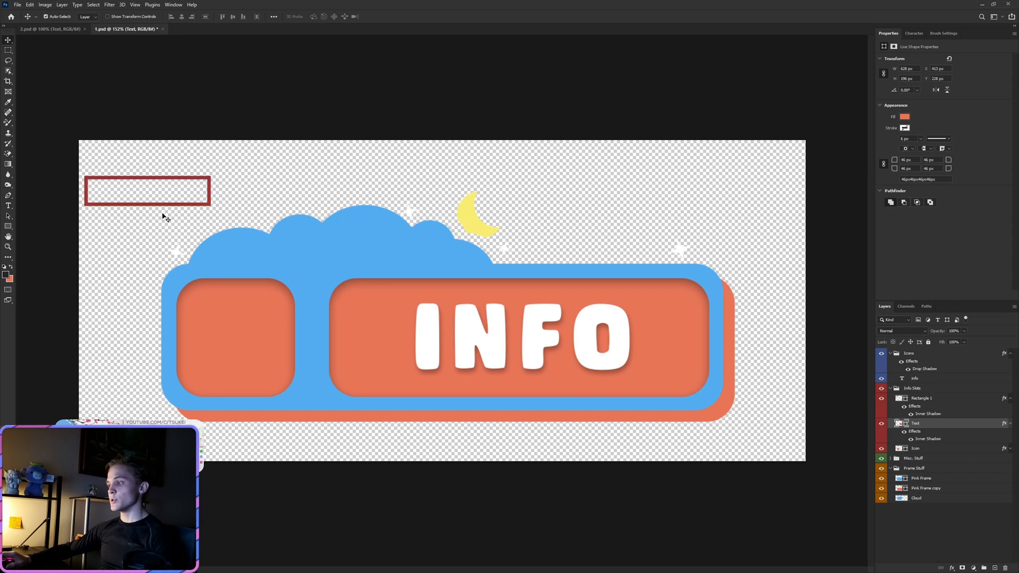
mouse_move(165, 125)
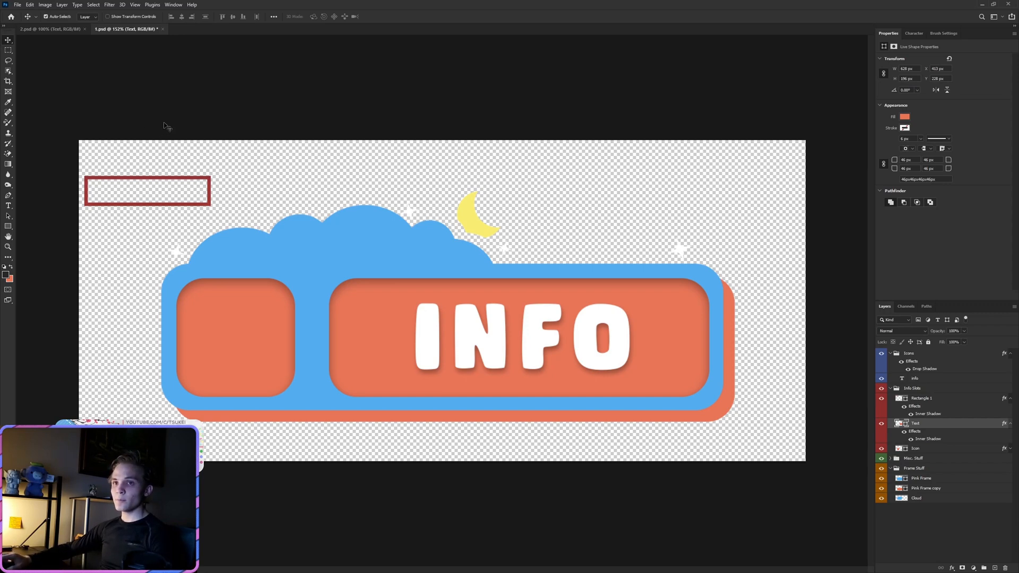
- Close the 1.psd INFO banner, discarding unsaved changes
click(156, 28)
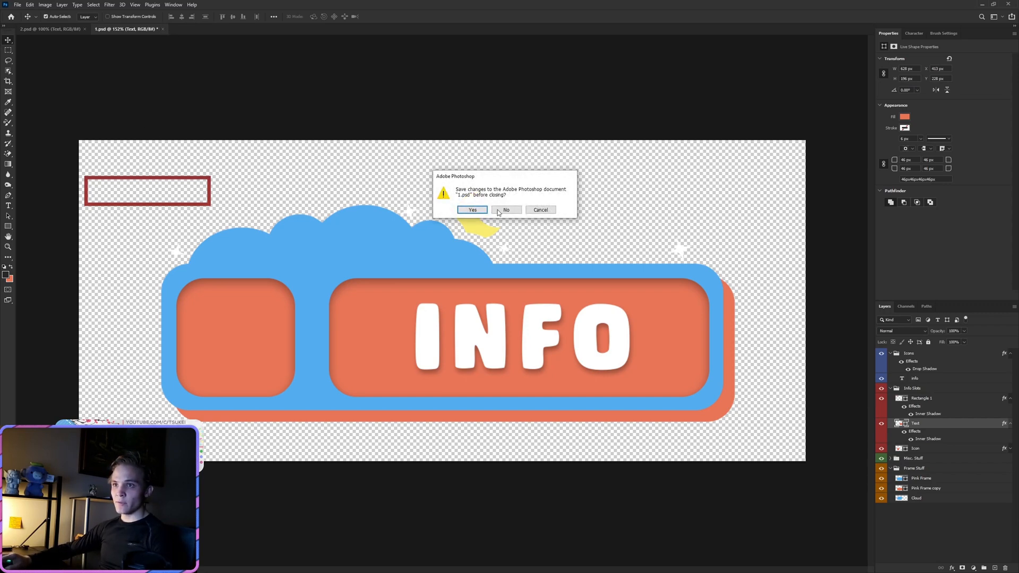
click(507, 209)
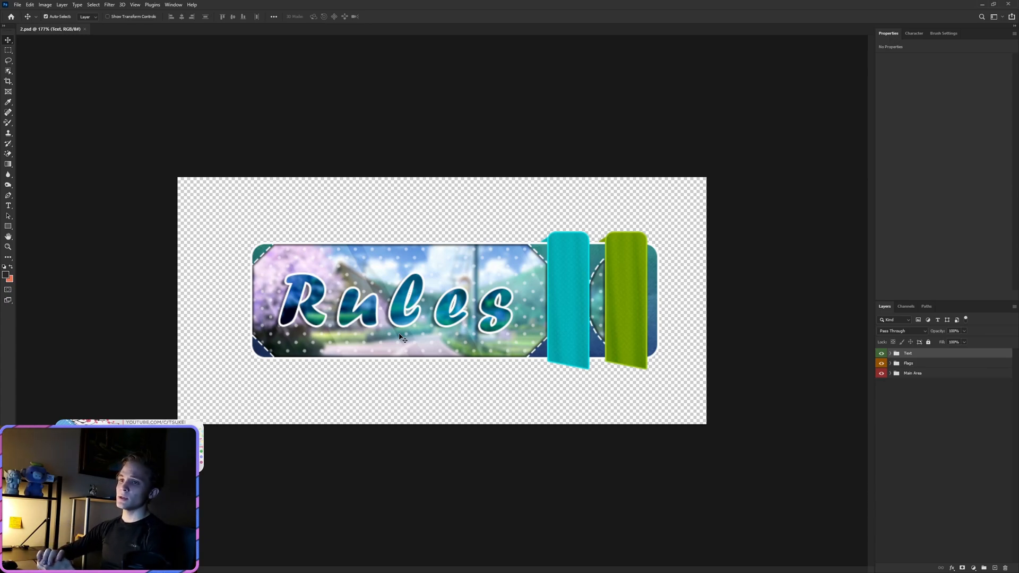
mouse_move(411, 324)
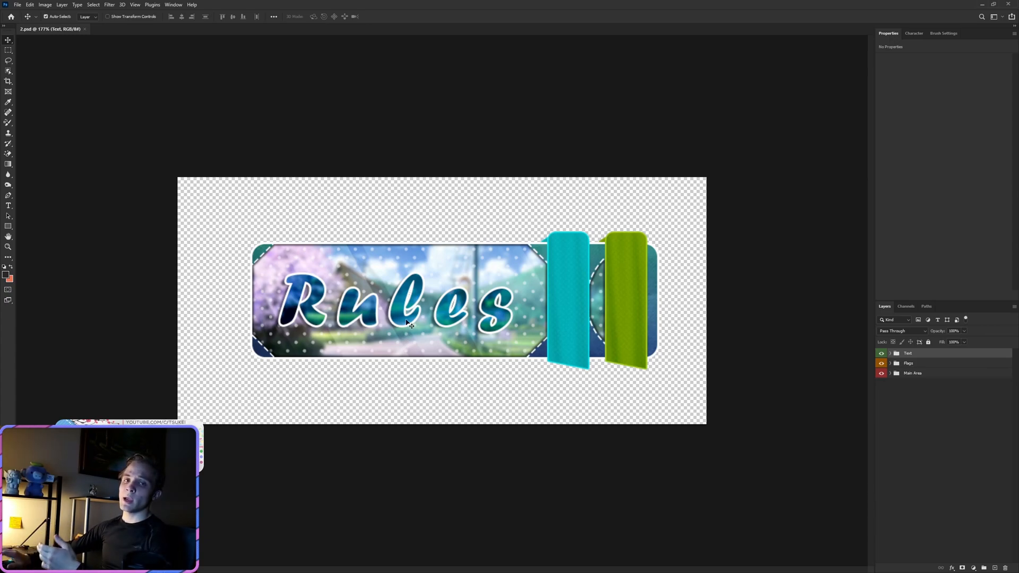
mouse_move(409, 326)
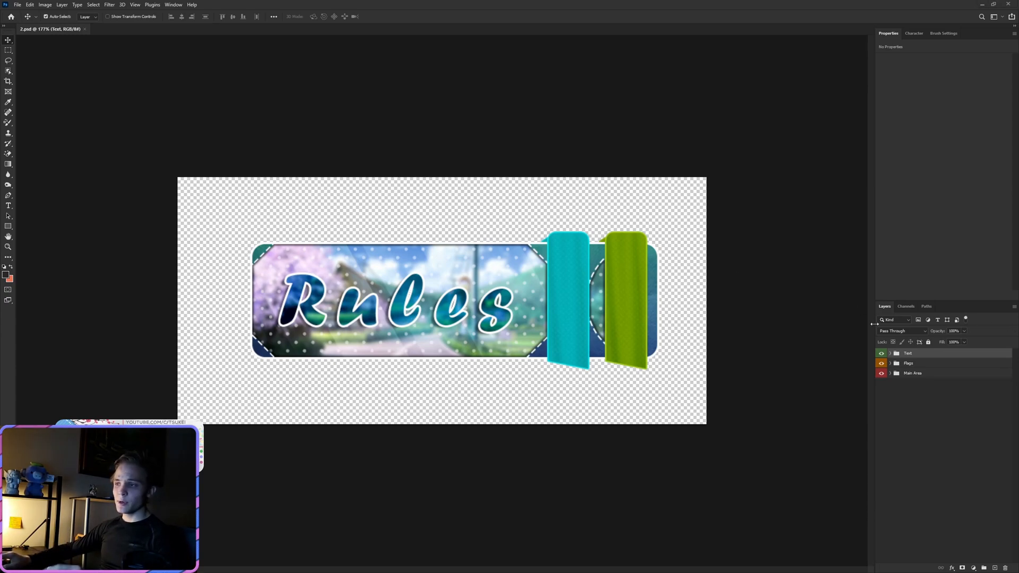
- Expand Main Area to list its inner area, flag and base sub-groups
click(890, 374)
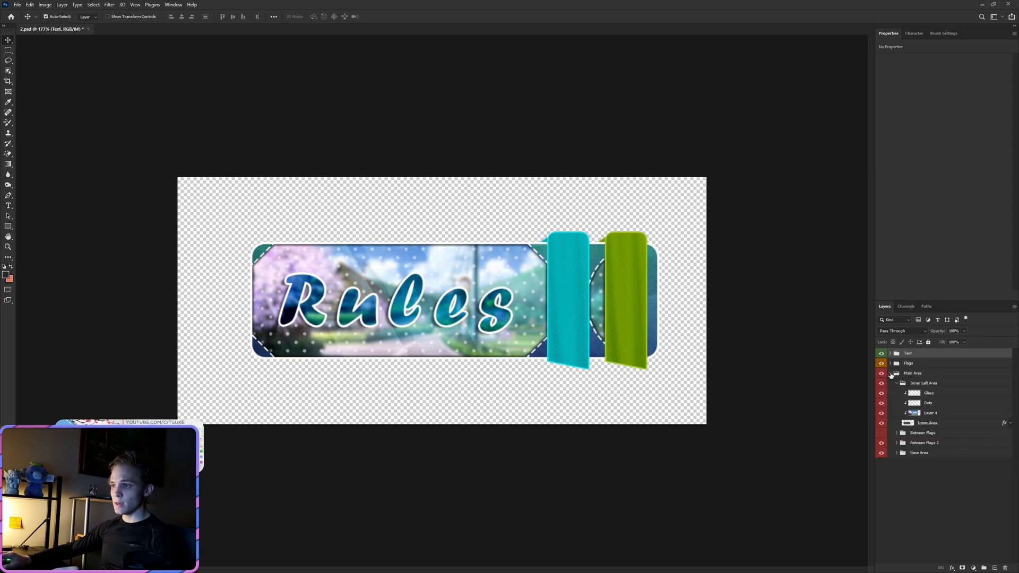
- Place the painted landscape image as Layer 5 clipped above the Inner Area layer
click(927, 423)
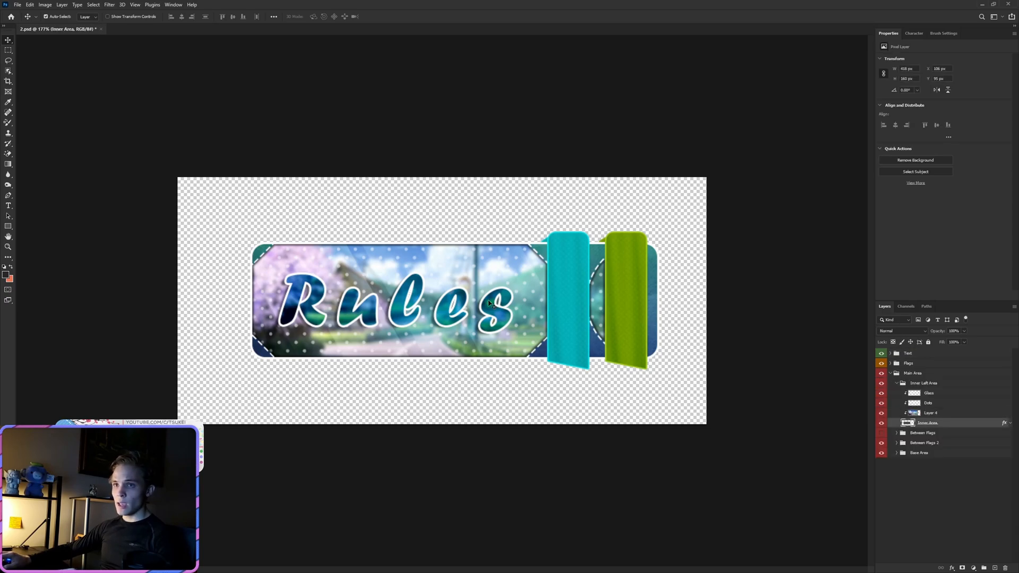
mouse_move(512, 362)
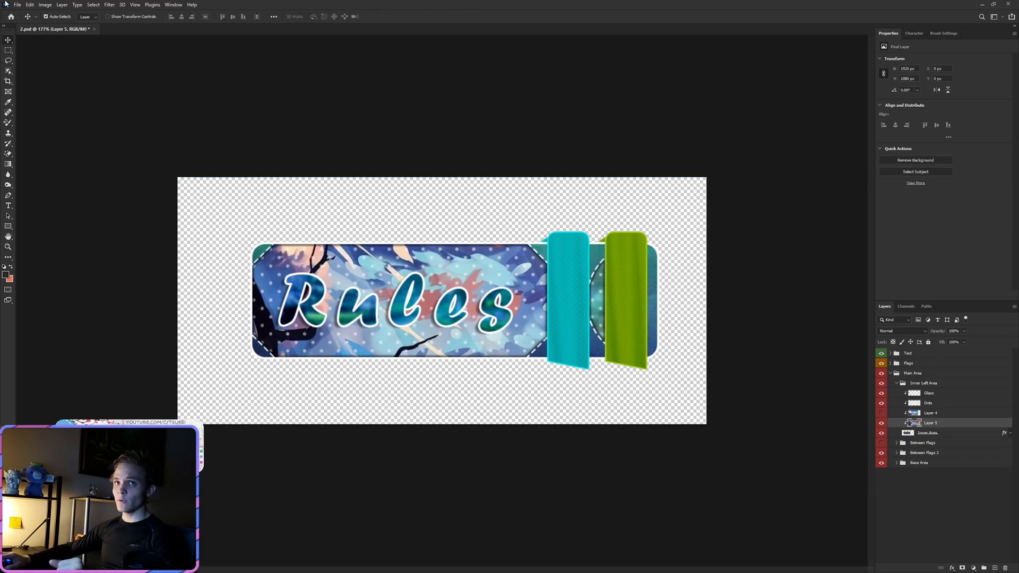
click(30, 5)
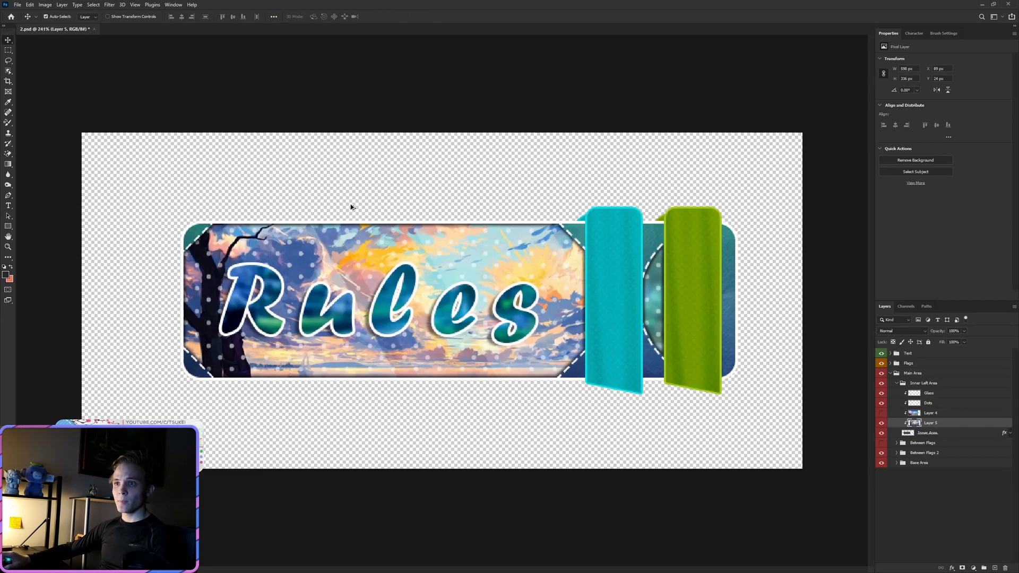
click(109, 5)
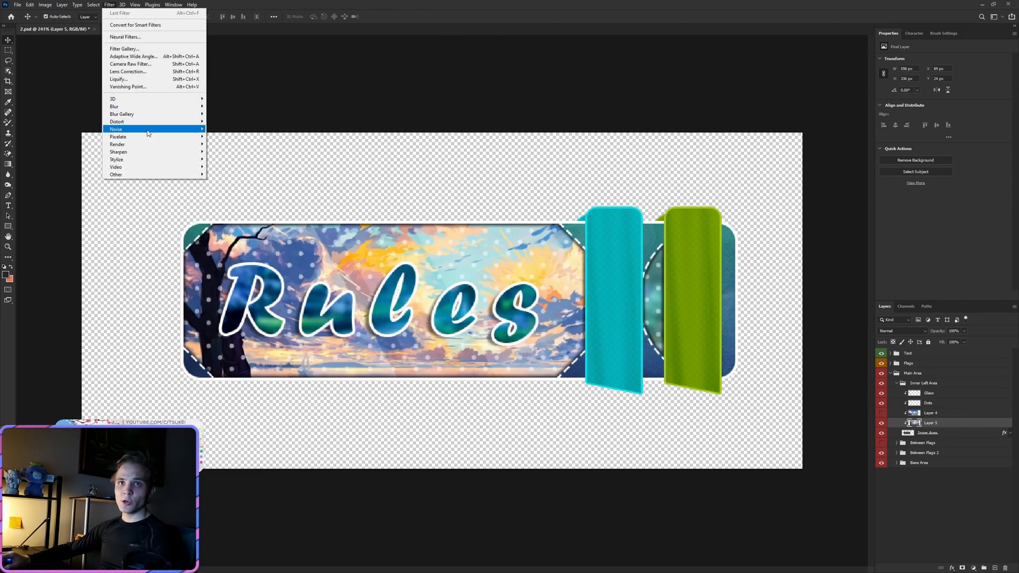
- Apply a Field Blur with a lowered amount to the landscape image
click(121, 113)
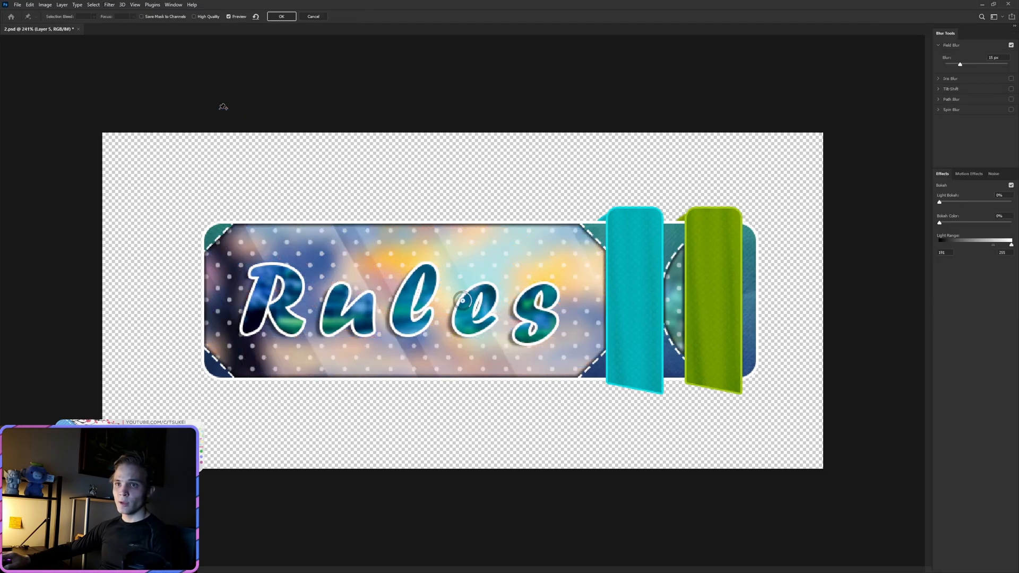
mouse_move(951, 67)
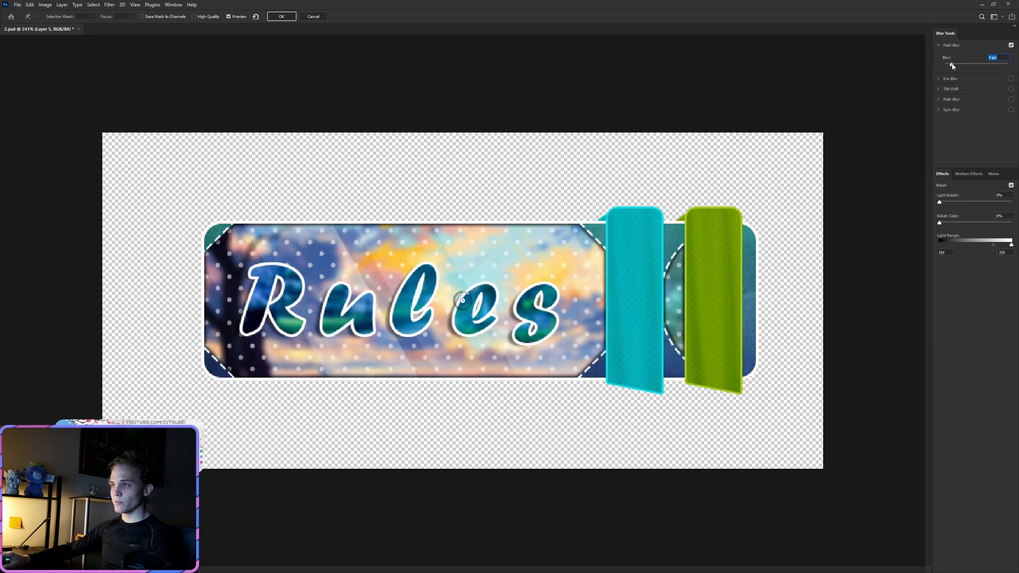
mouse_move(953, 64)
text(4)
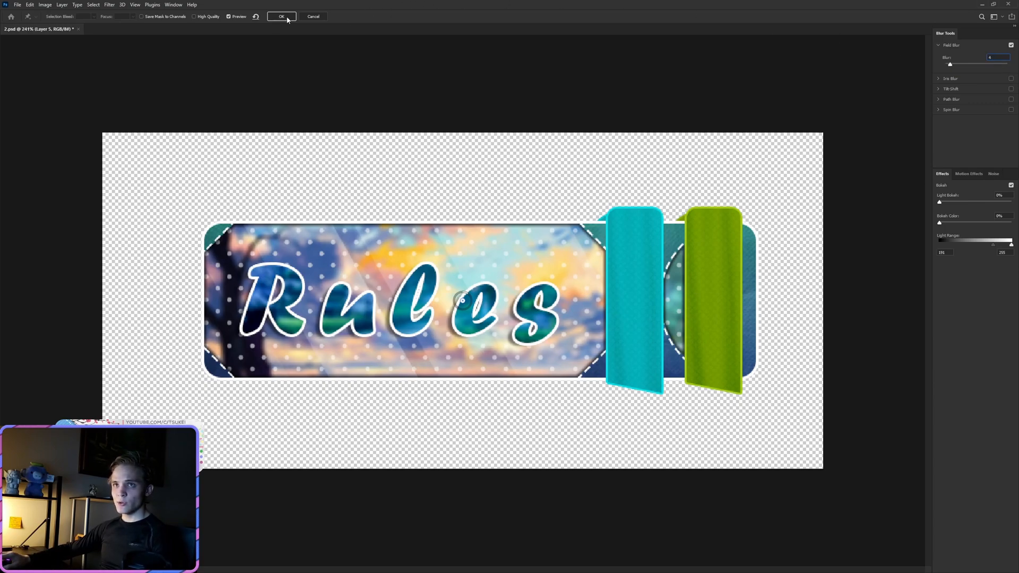
click(281, 17)
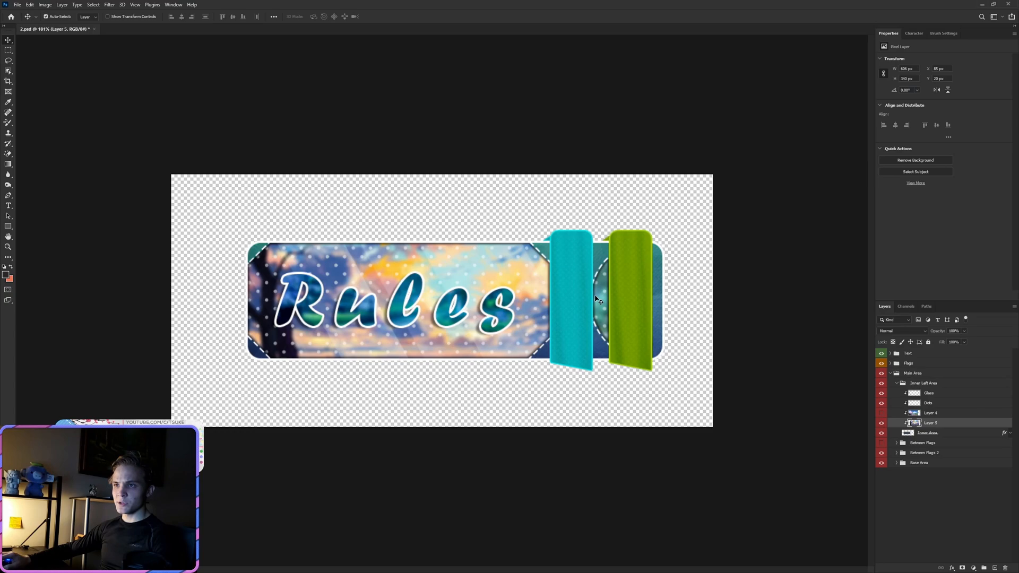
mouse_move(593, 295)
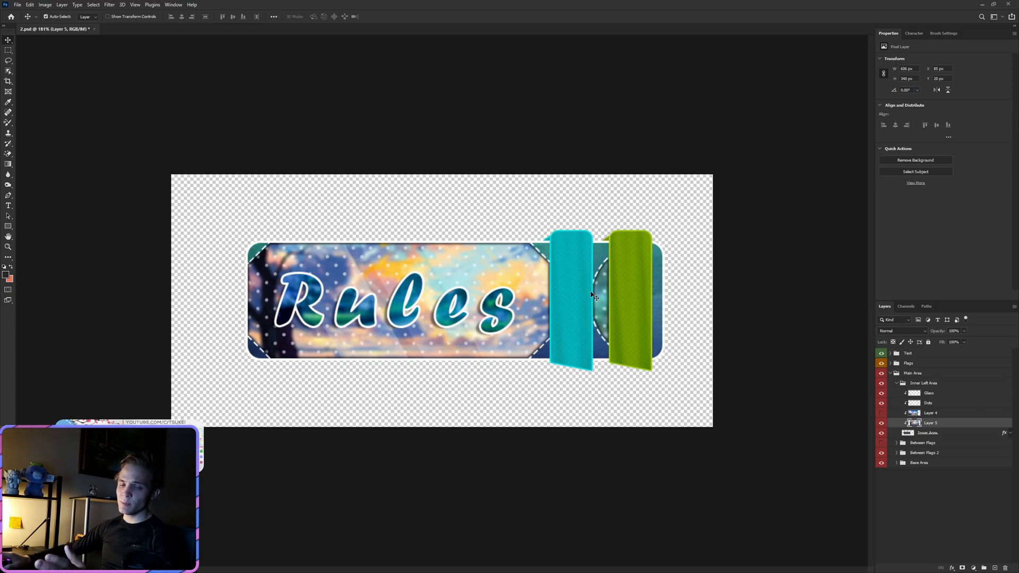
mouse_move(617, 307)
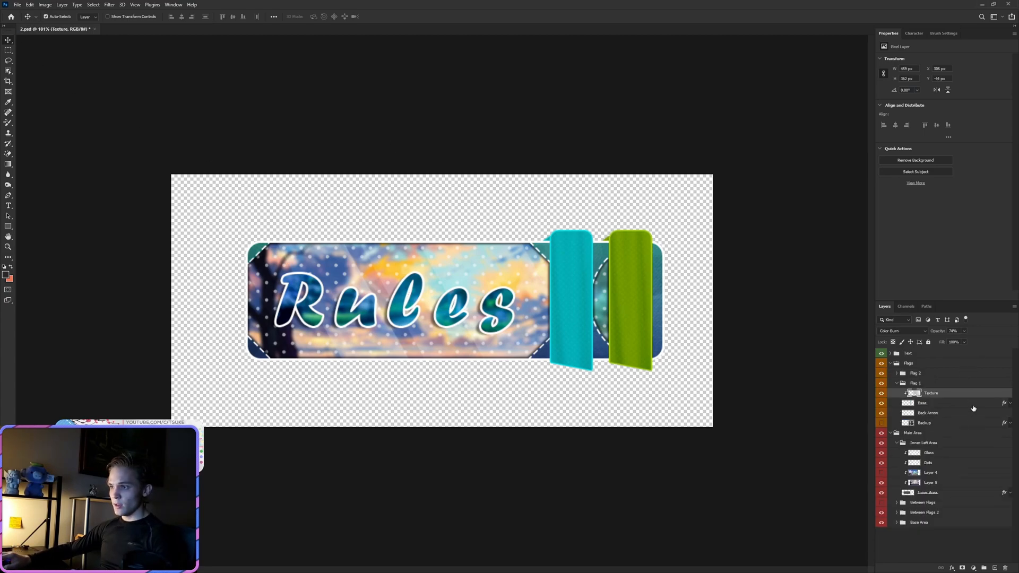
- Clear Flag 1 Base layer's old effects and preview a light blue Color Overlay
click(923, 403)
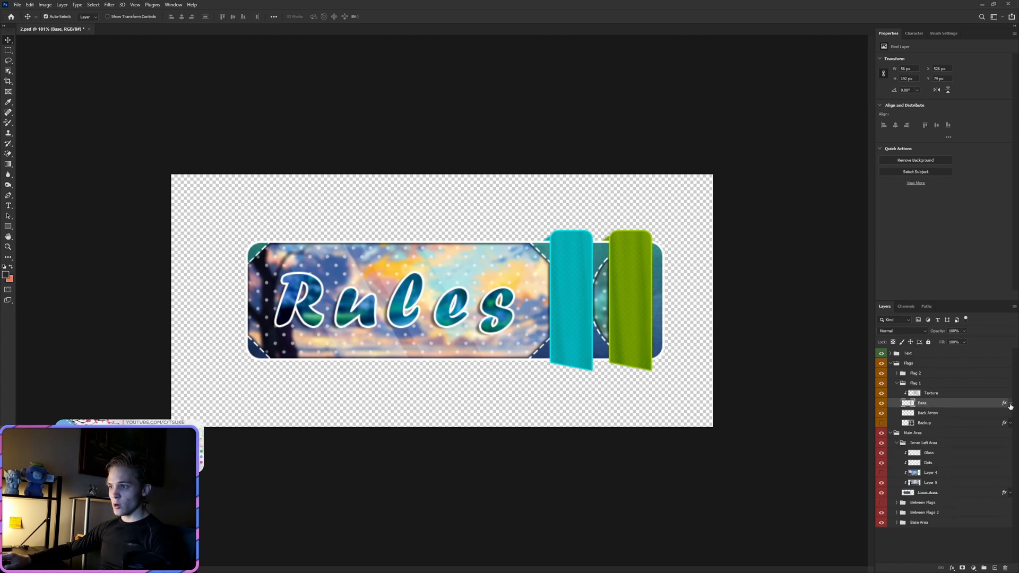
mouse_move(982, 414)
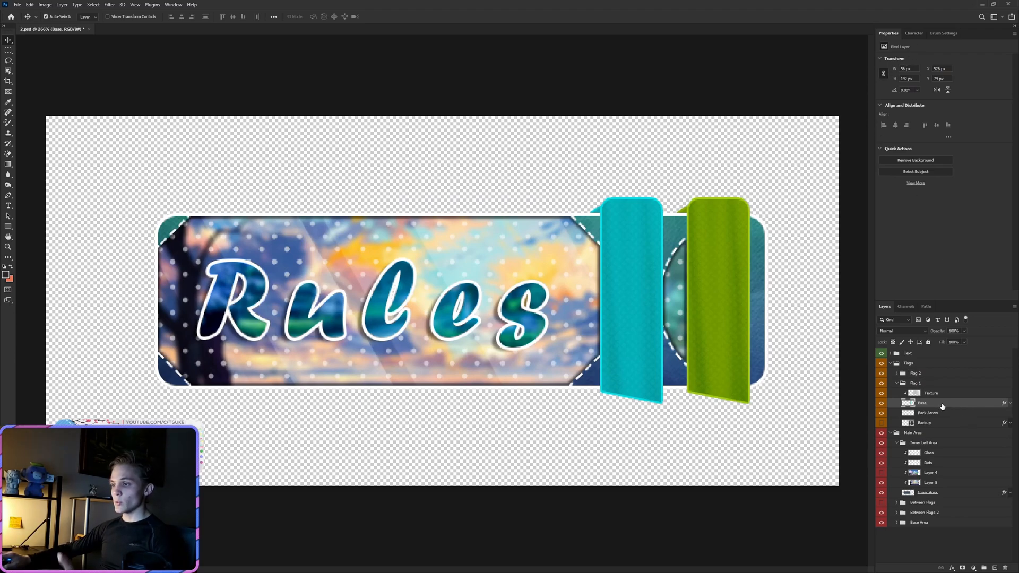
right_click(922, 402)
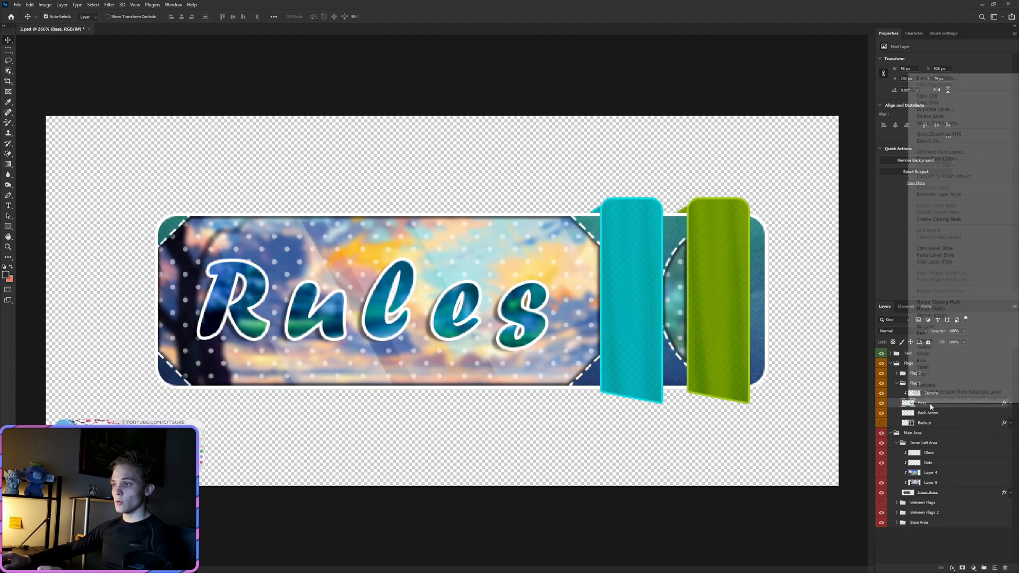
click(760, 400)
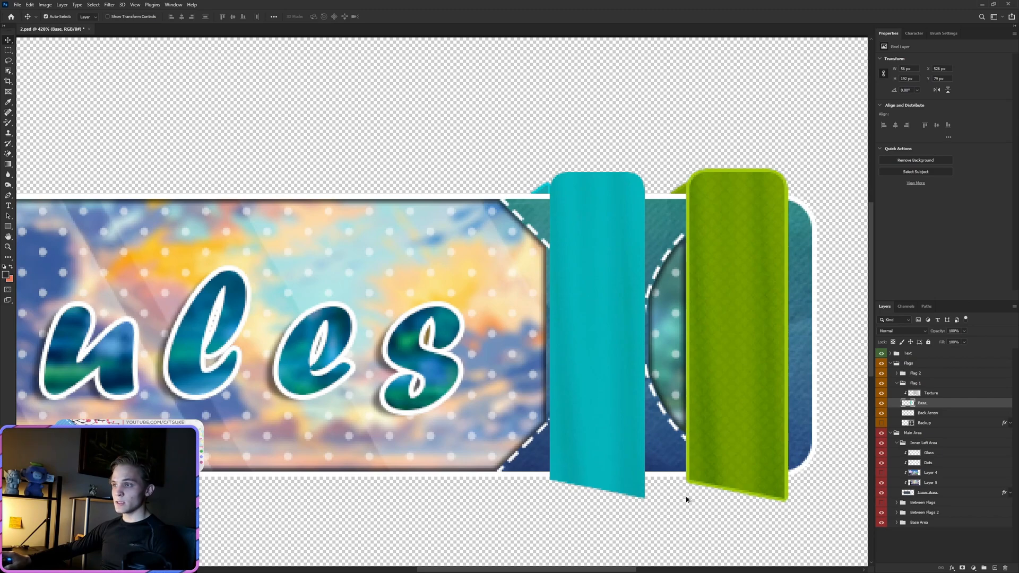
mouse_move(574, 259)
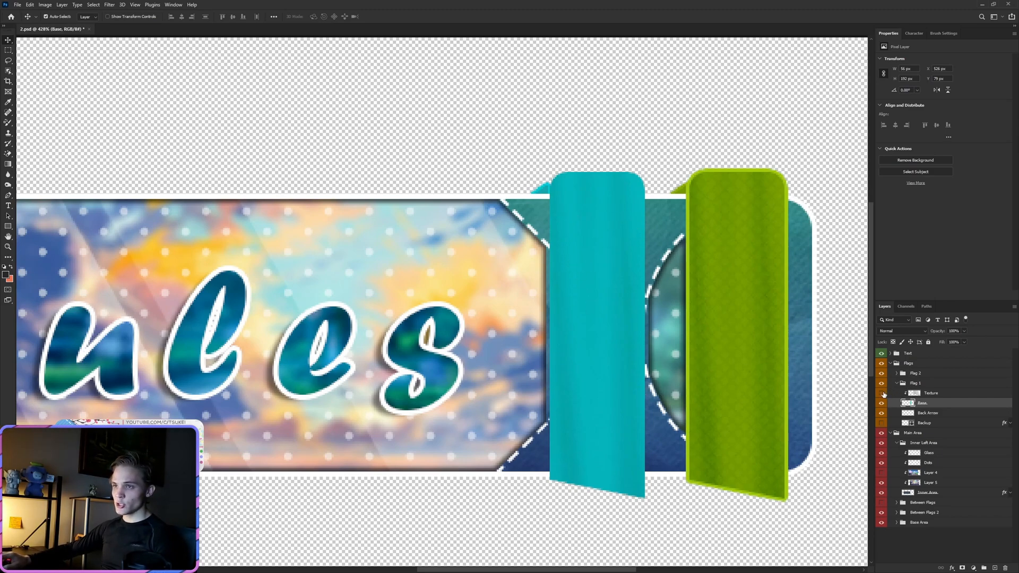
click(882, 403)
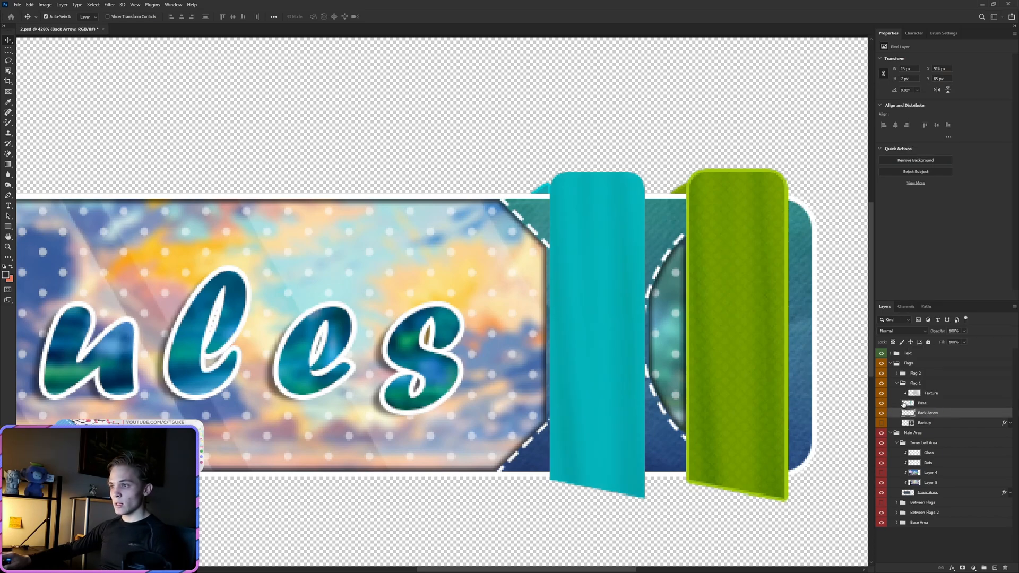
click(921, 403)
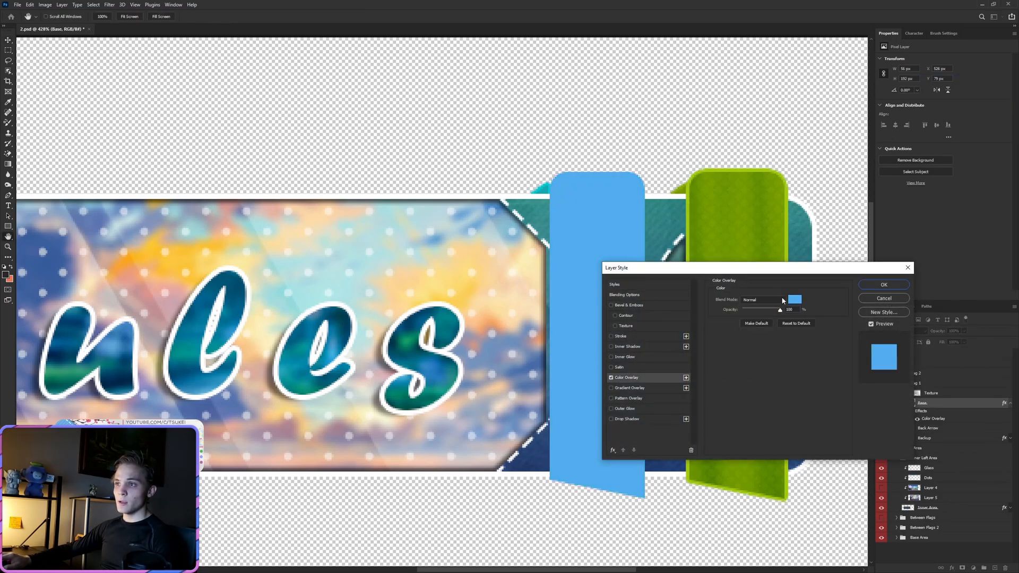
- Pick a purple overlay colour for Flag 1's base and apply the overlay
click(794, 300)
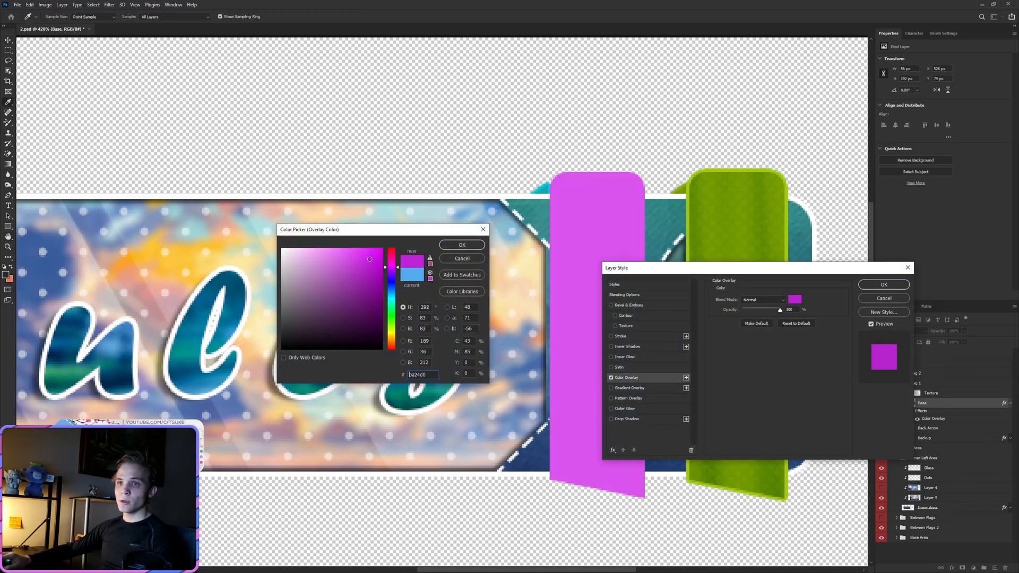
click(461, 245)
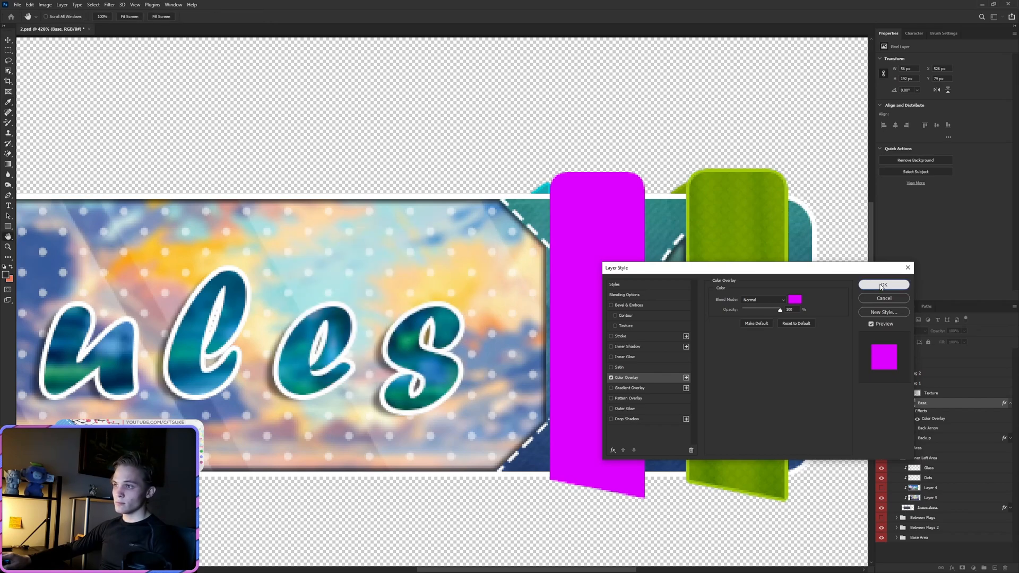
click(884, 284)
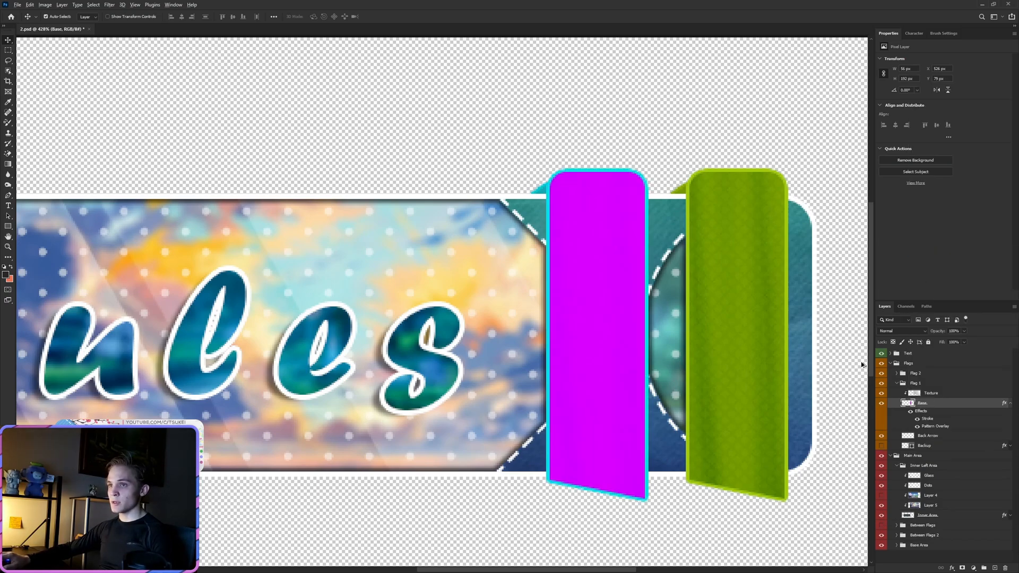
click(930, 393)
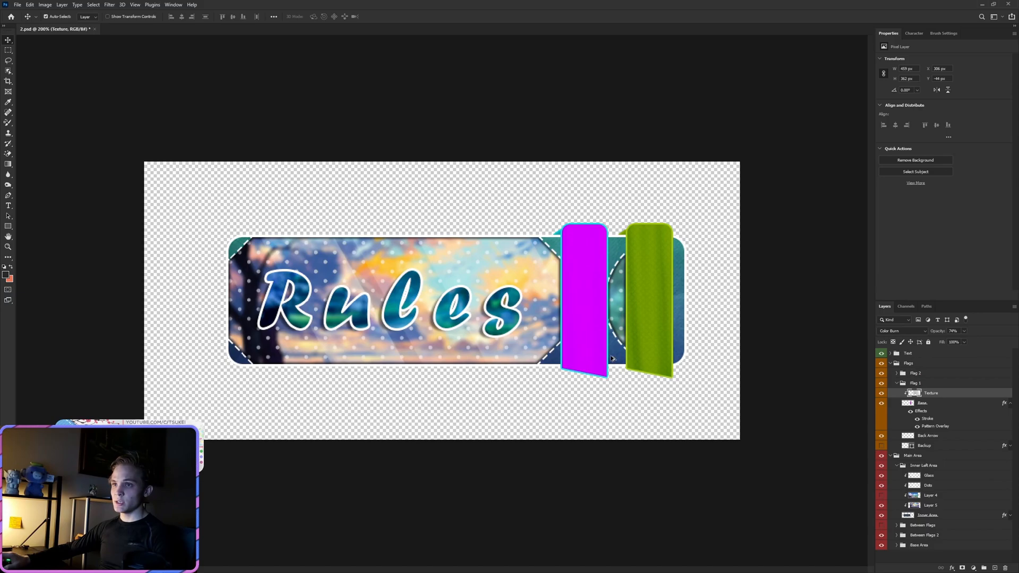
scroll(up, 3)
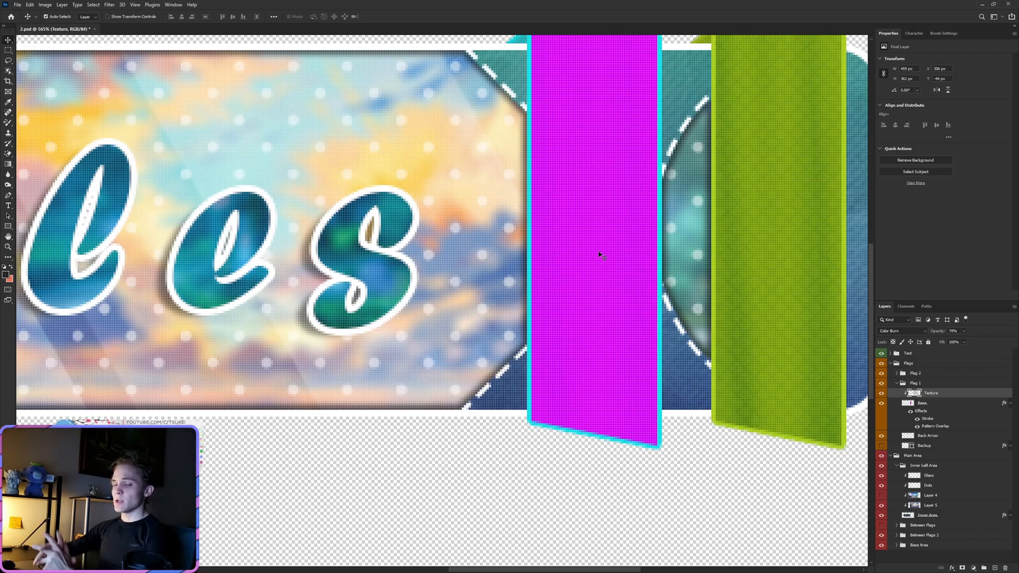
mouse_move(542, 178)
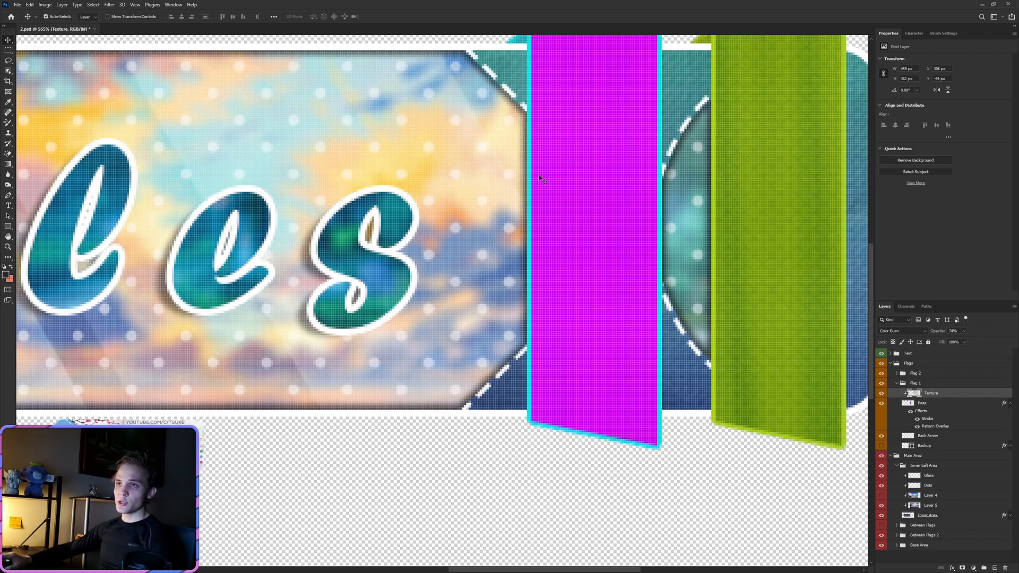
mouse_move(532, 166)
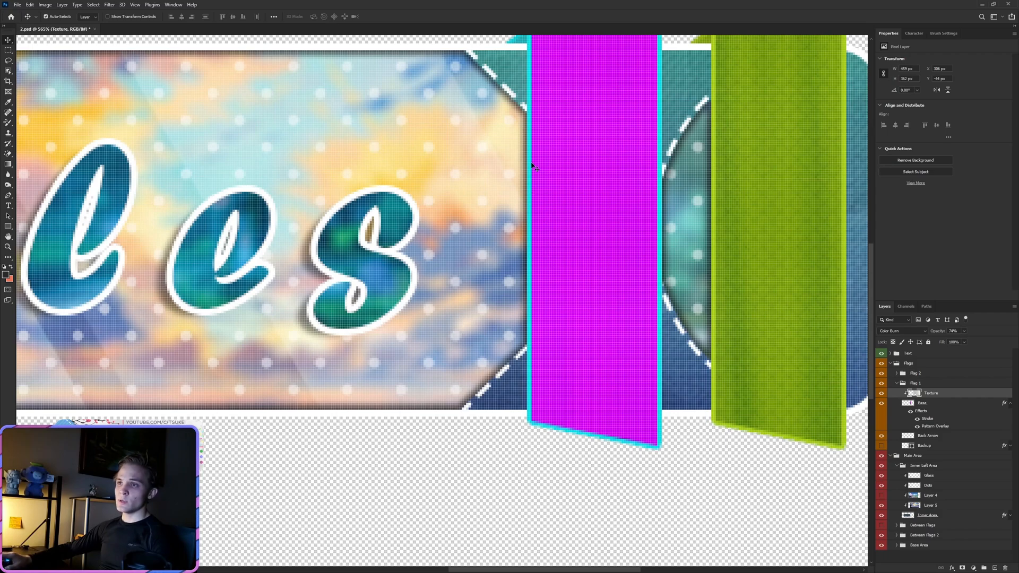
mouse_move(951, 356)
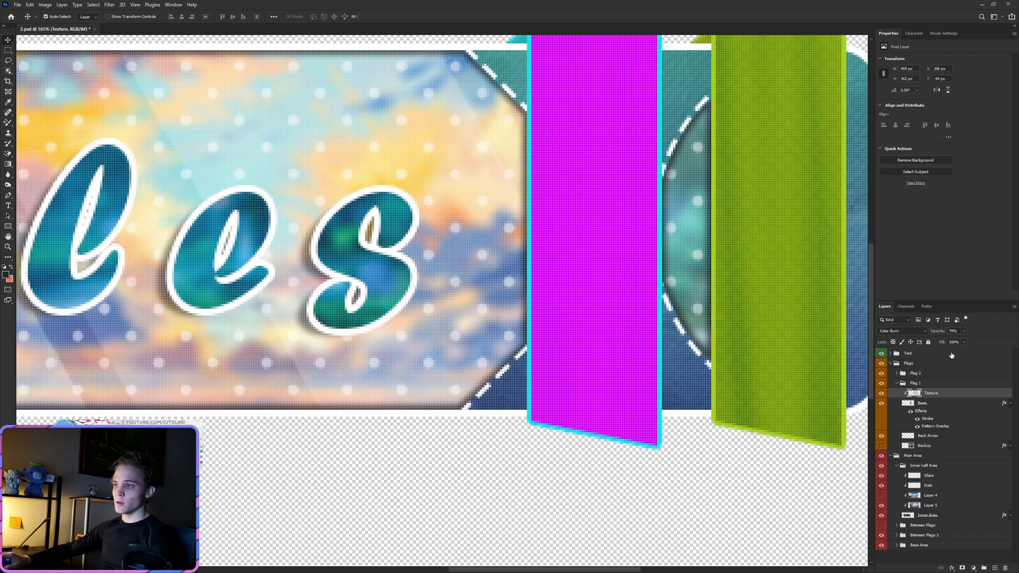
right_click(921, 403)
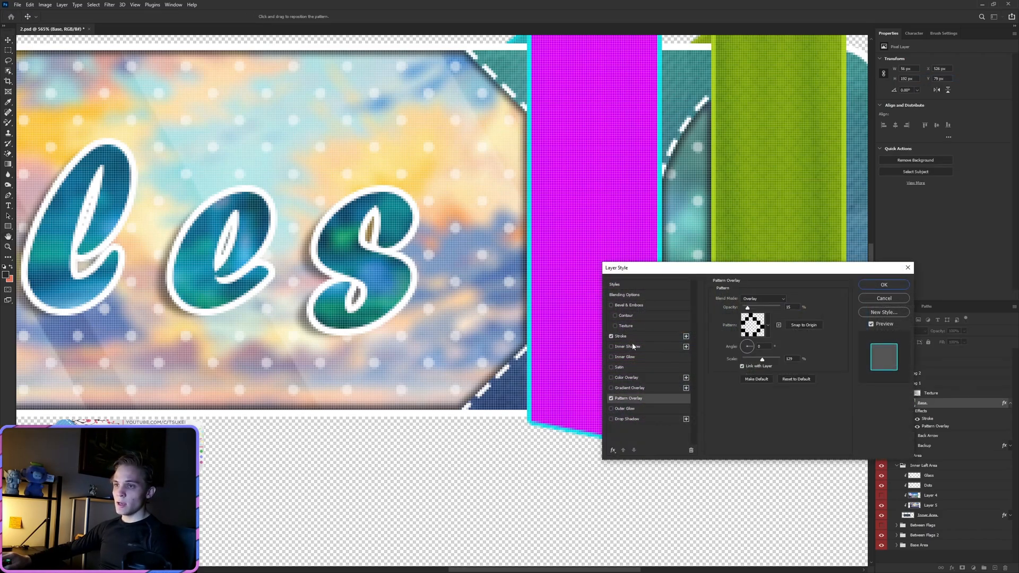
click(619, 336)
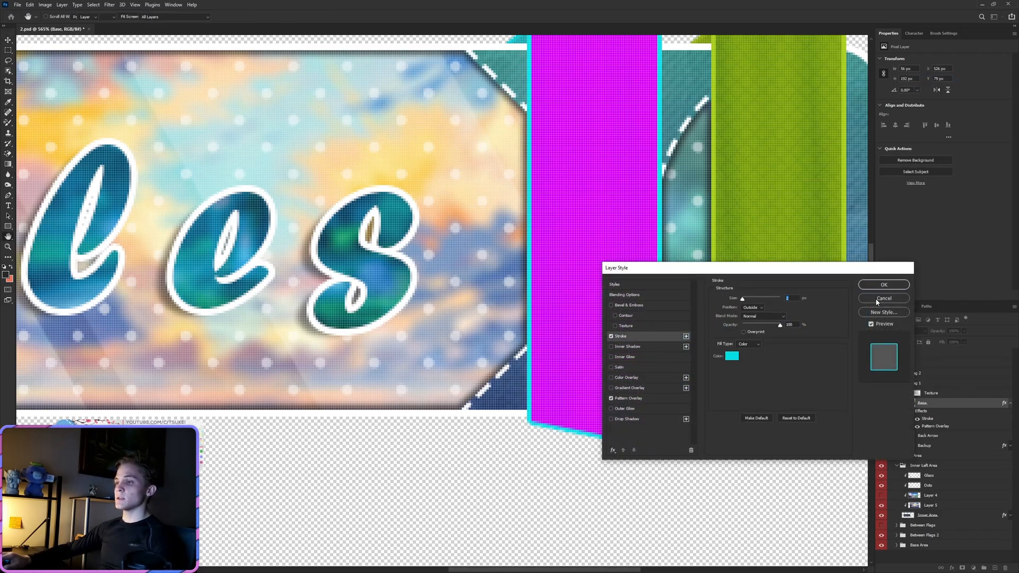
click(883, 285)
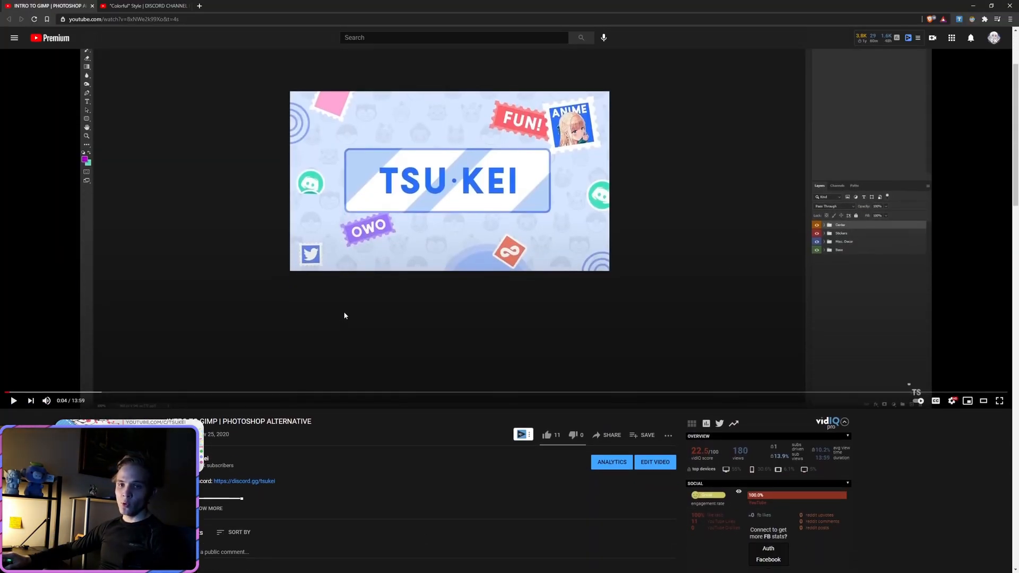
- Play and skip ahead in the GIMP video, then switch to the Colorful Style banner video
click(238, 532)
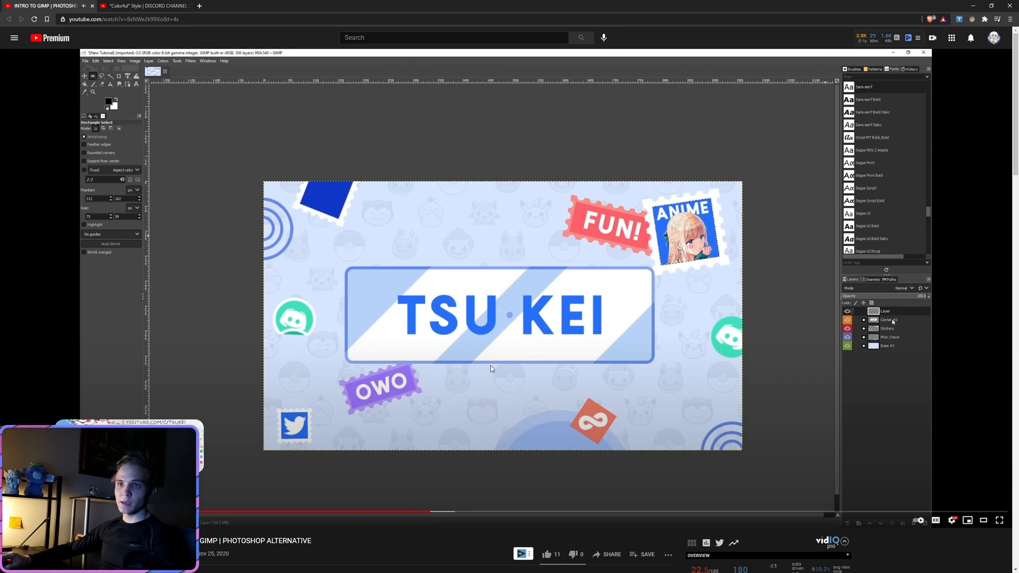
mouse_move(511, 365)
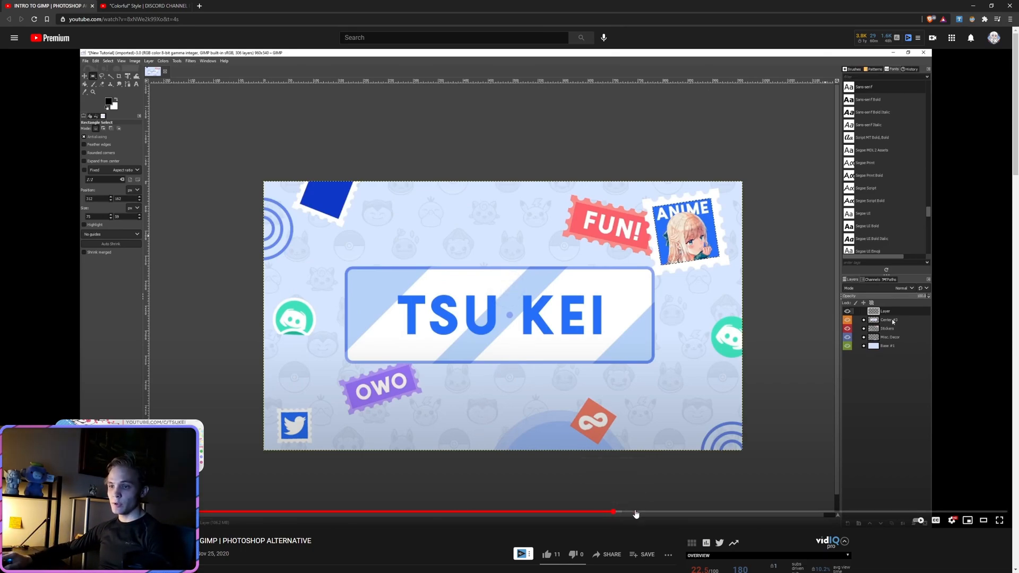
click(724, 515)
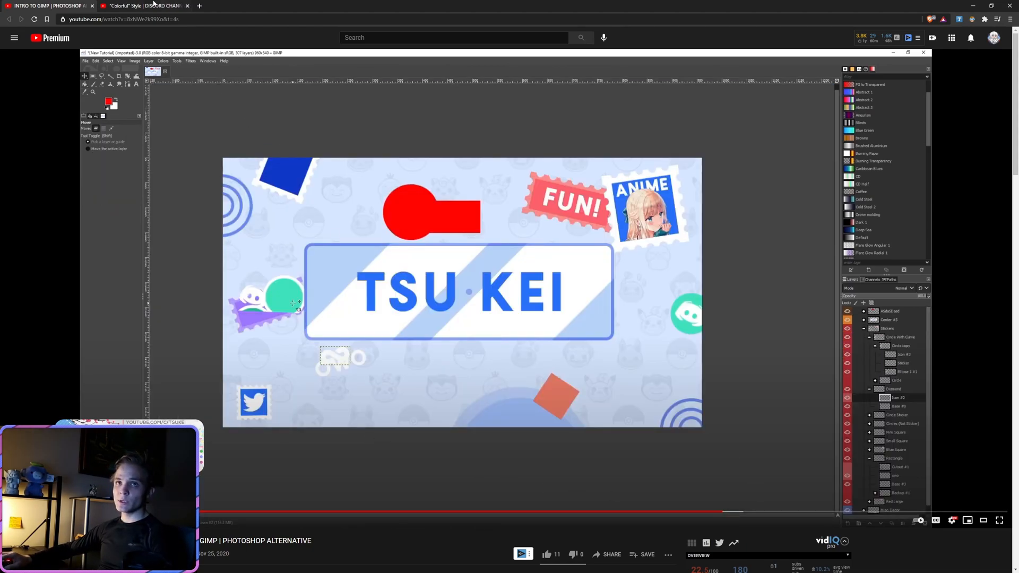
click(143, 6)
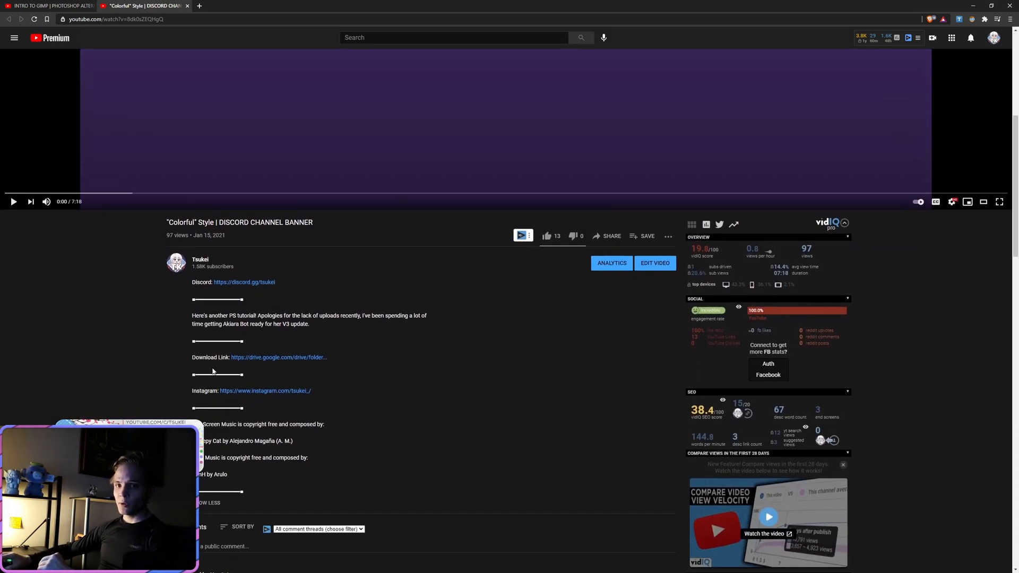
- Follow the description's Download Link to the MORE BANNERS???? Google Drive folder
triple_click(259, 357)
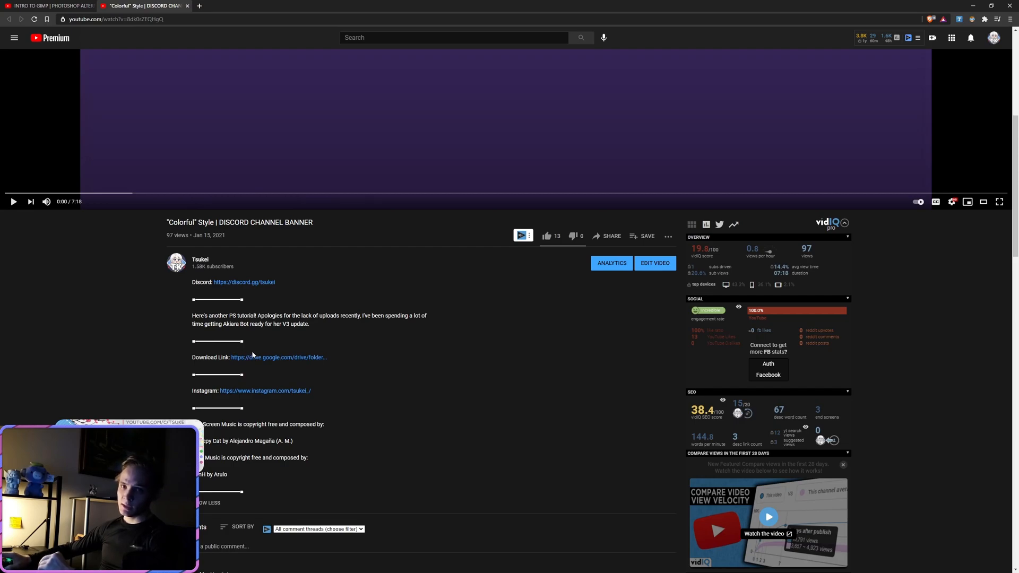
click(278, 356)
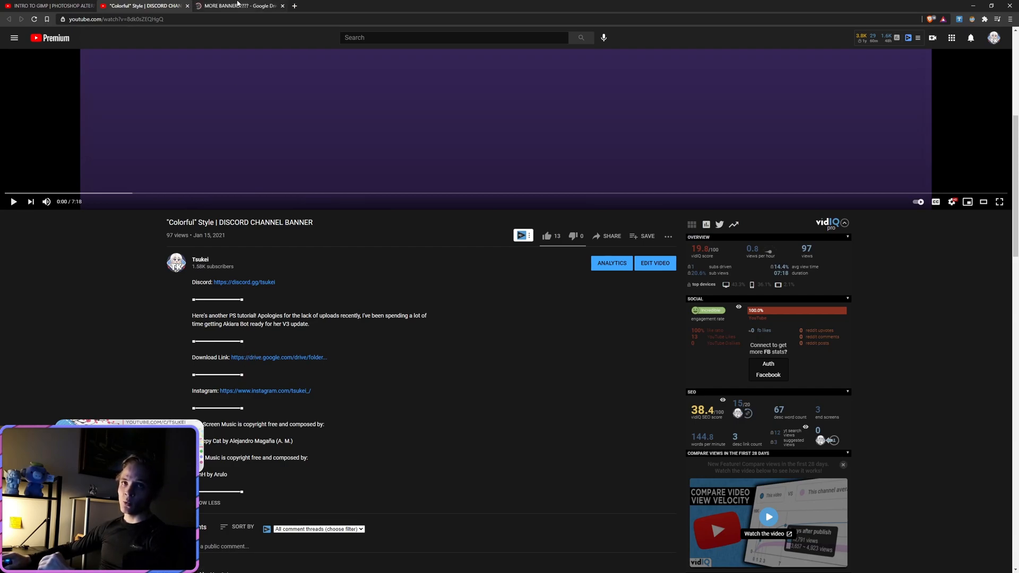
click(239, 6)
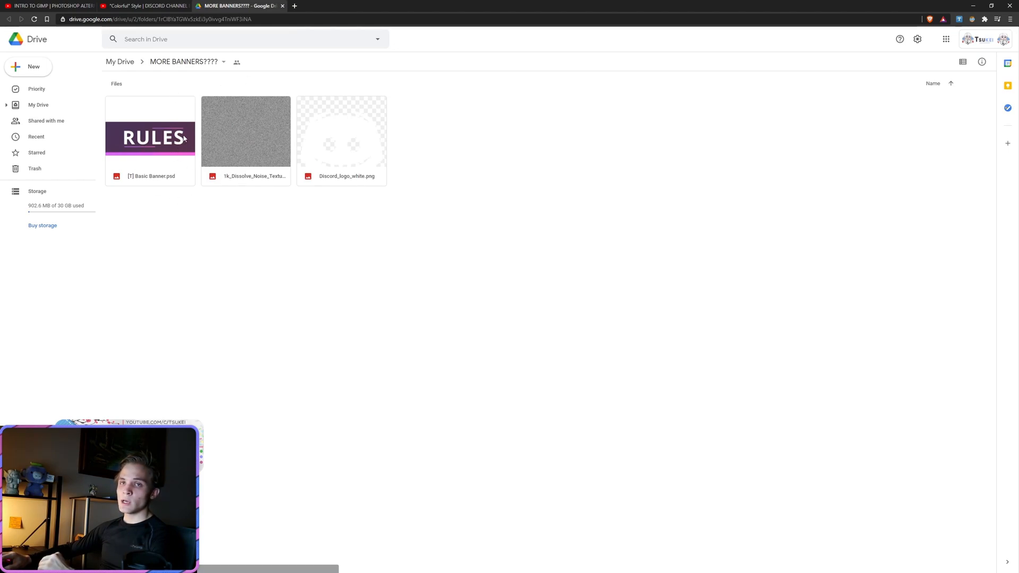
mouse_move(190, 86)
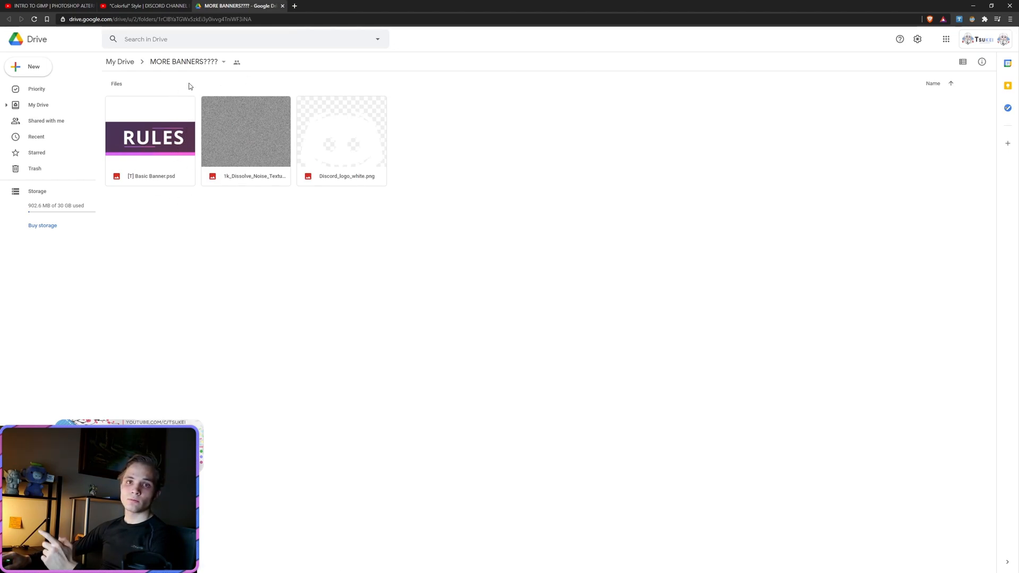
- Return to the Colorful Style banner video tab on YouTube
click(147, 6)
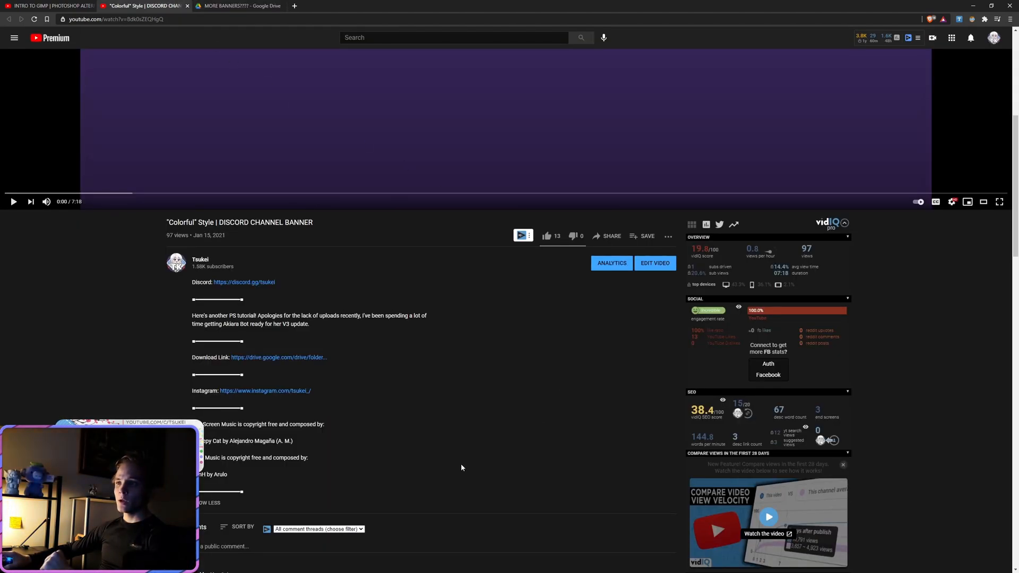